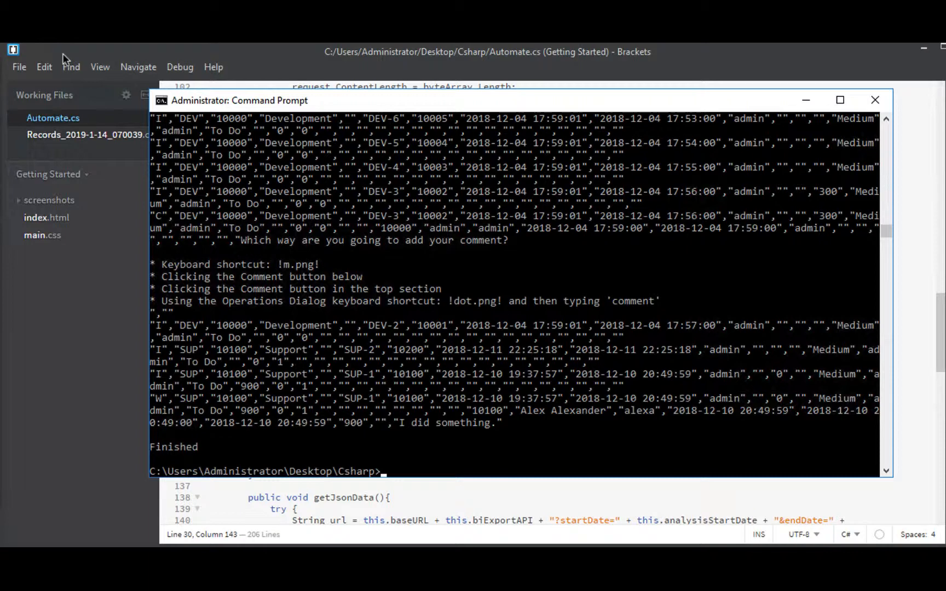
mouse_move(342, 49)
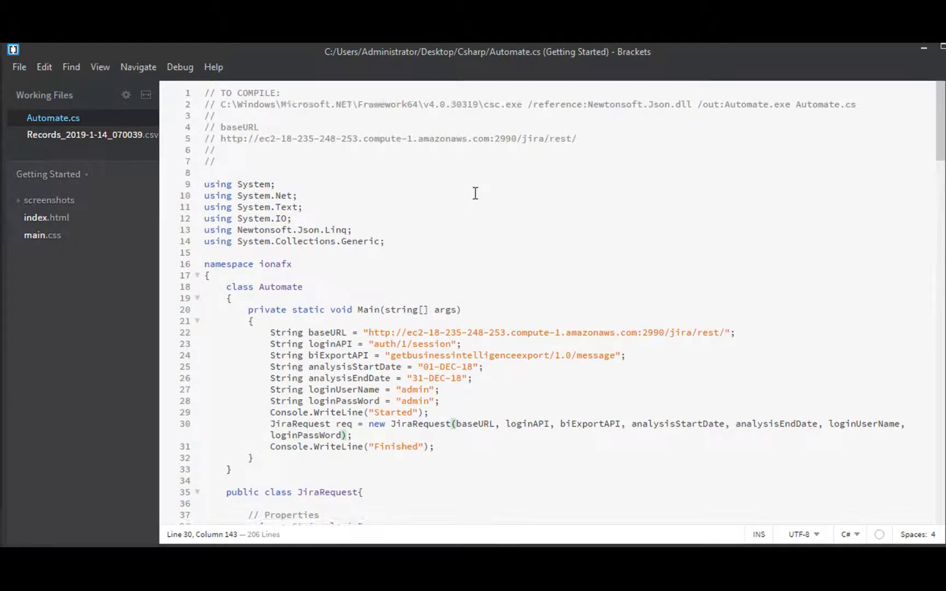
Declare String exportDir = "./downloads/" in Main, correcting the variable-name typo
scroll(down, 3)
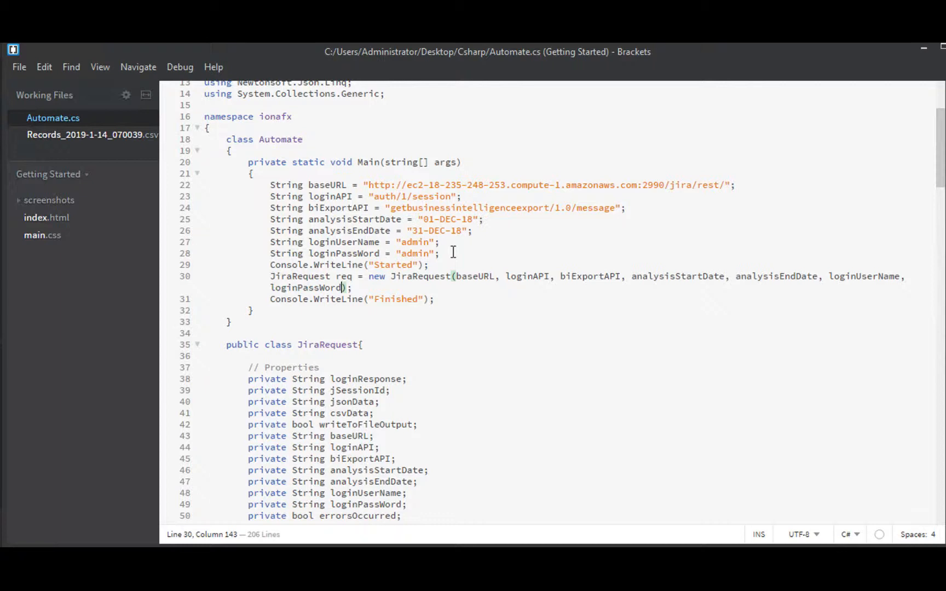
text(St)
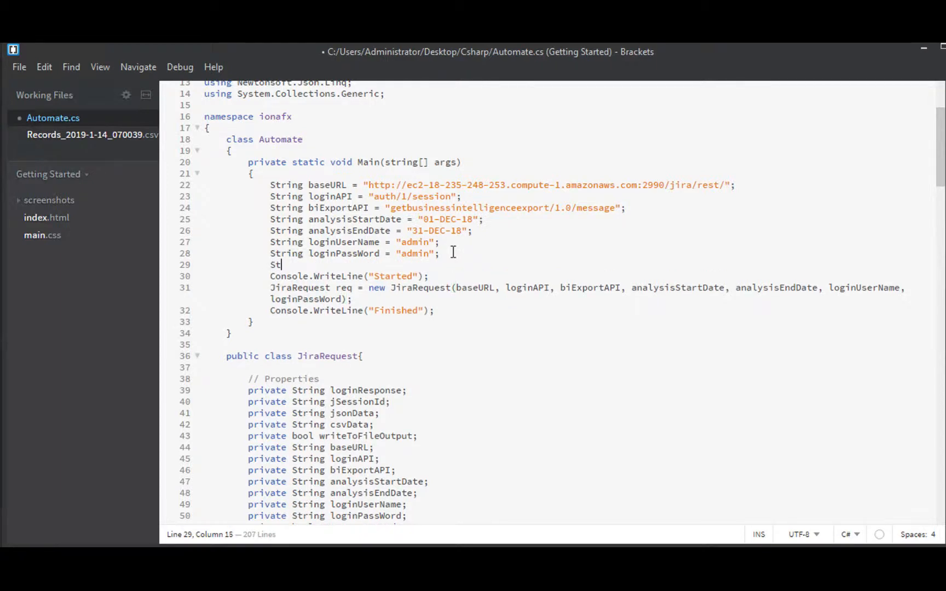
text(ring)
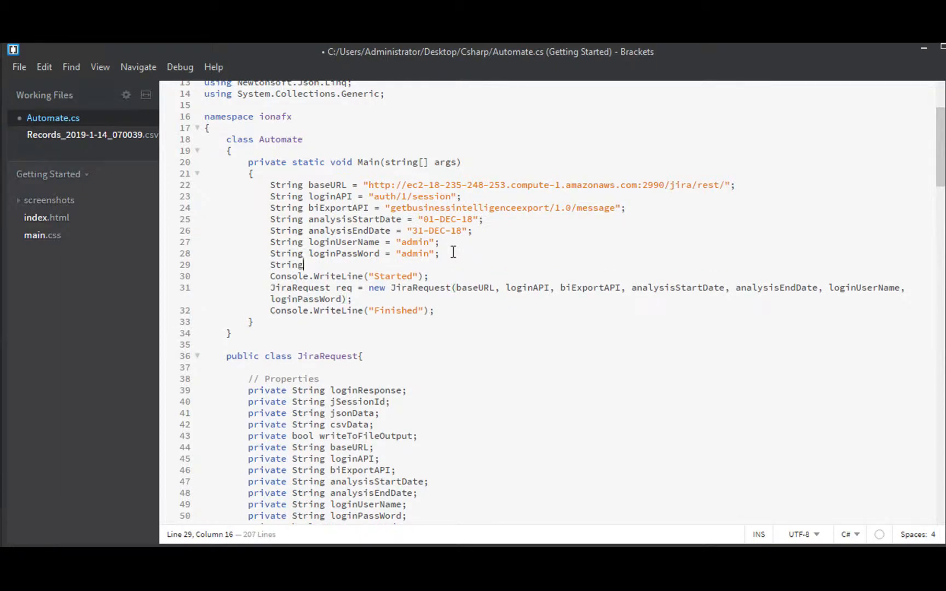
text(exportDire)
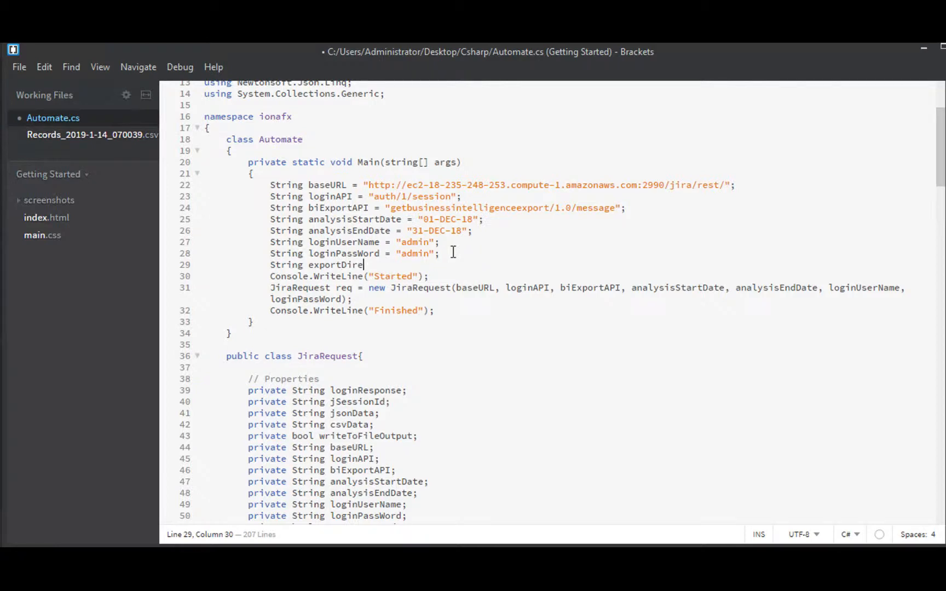
key(Backspace)
text( = ")
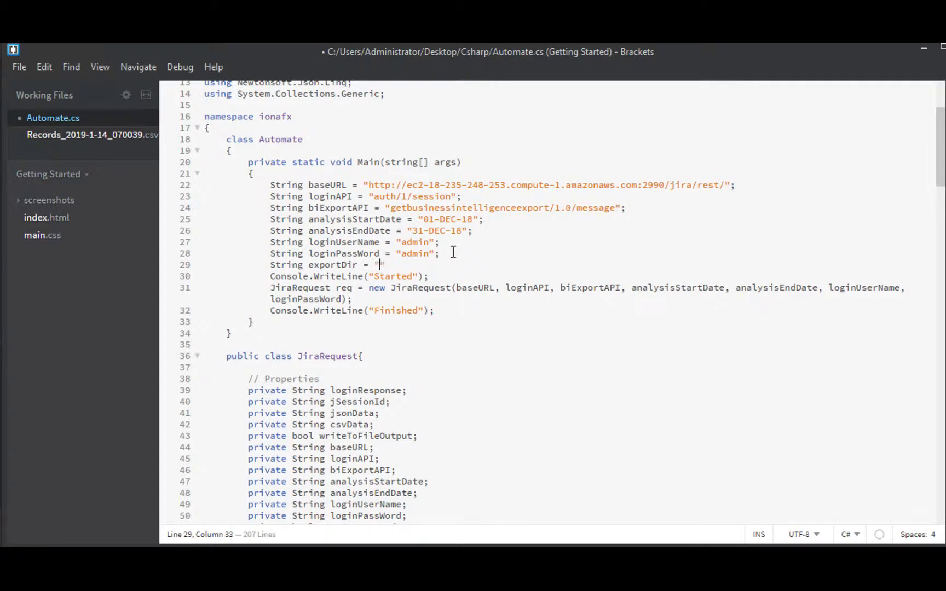
text(./)
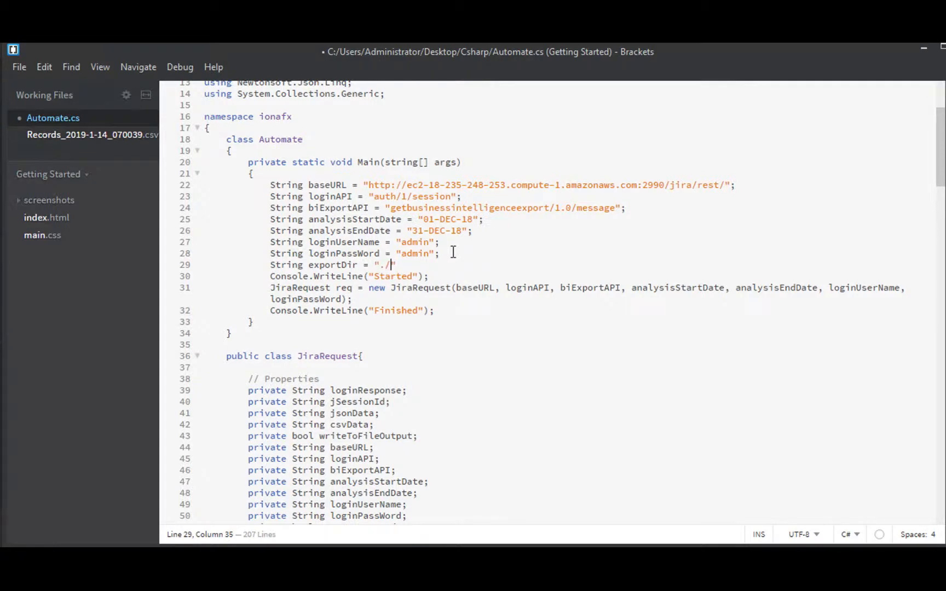
text(downloads)
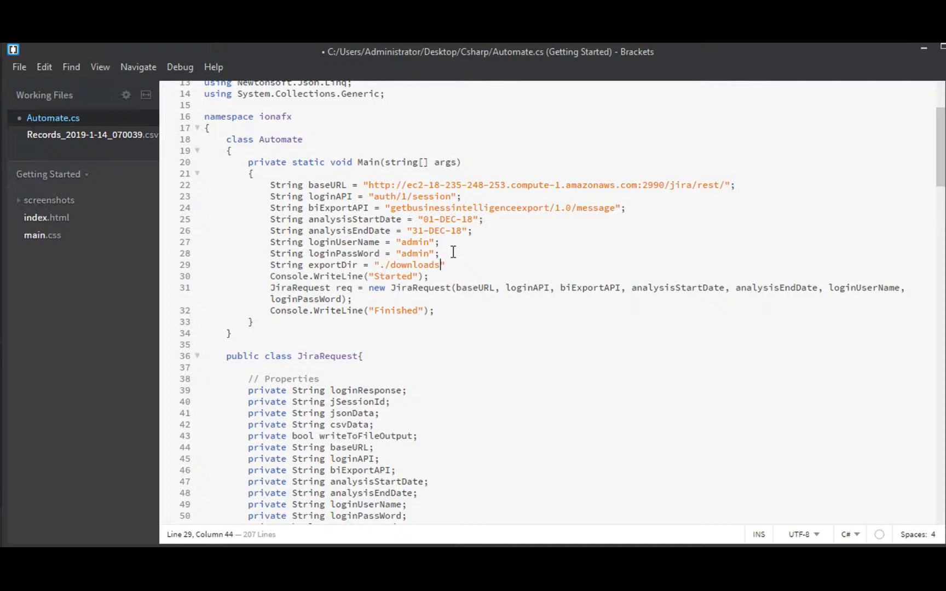
text(/)
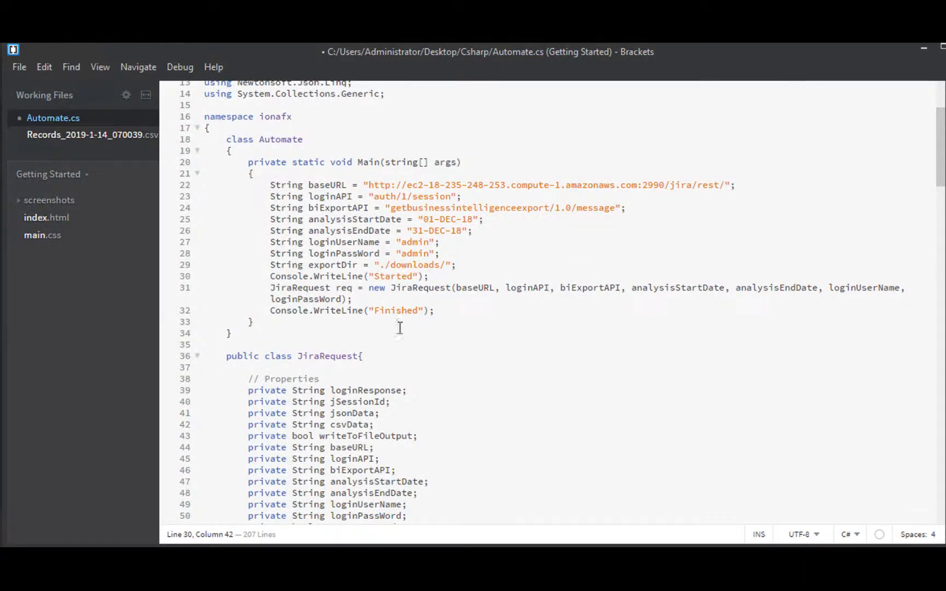
Pass exportDir into the JiraRequest call and add a String newExportDir constructor parameter
click(345, 299)
text(, exportDir)
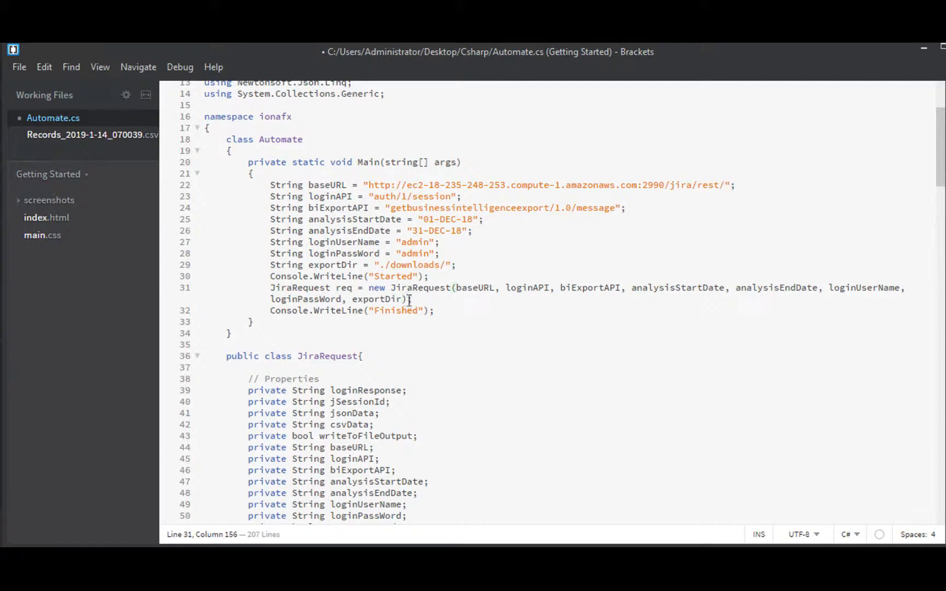
scroll(down, 3)
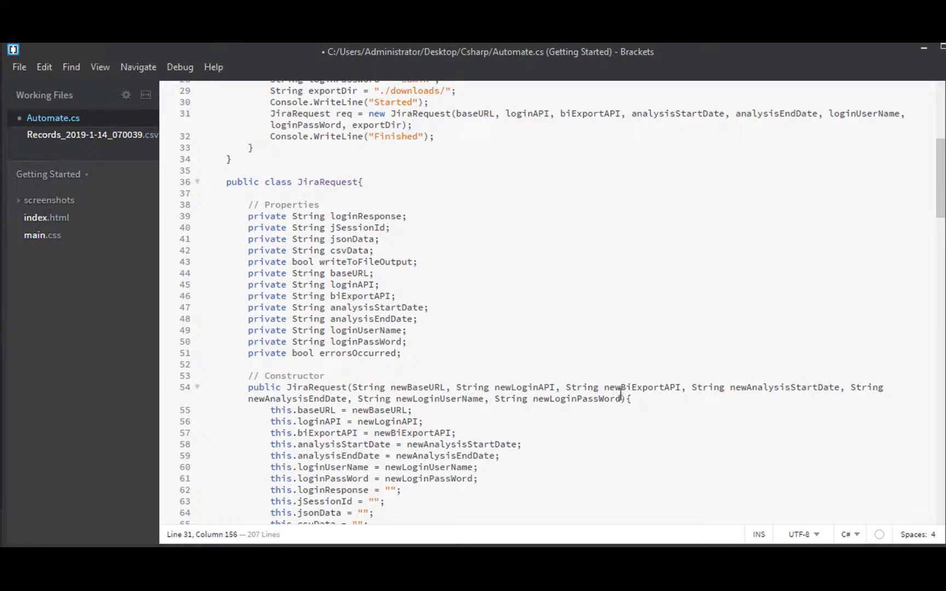
text(, String)
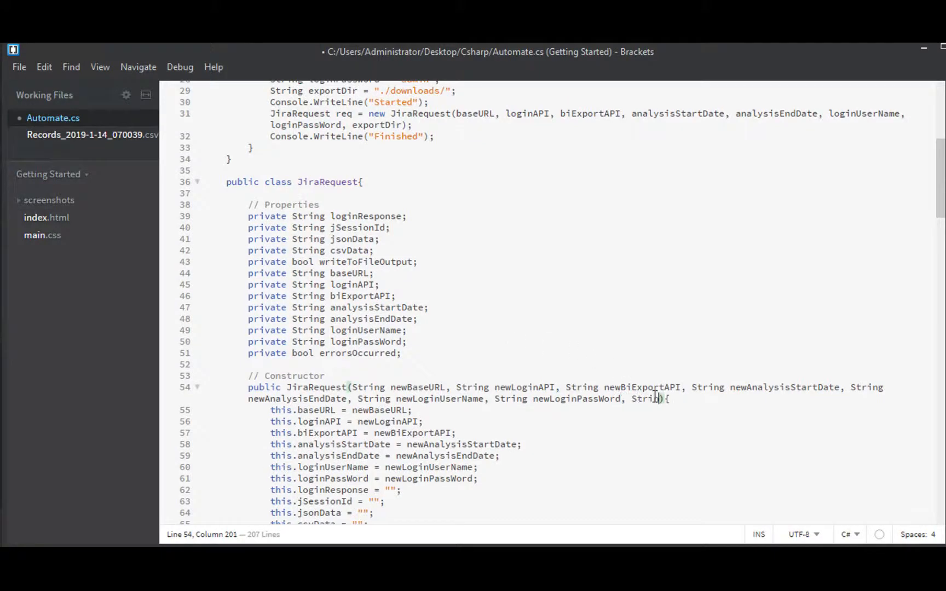
text(newExport)
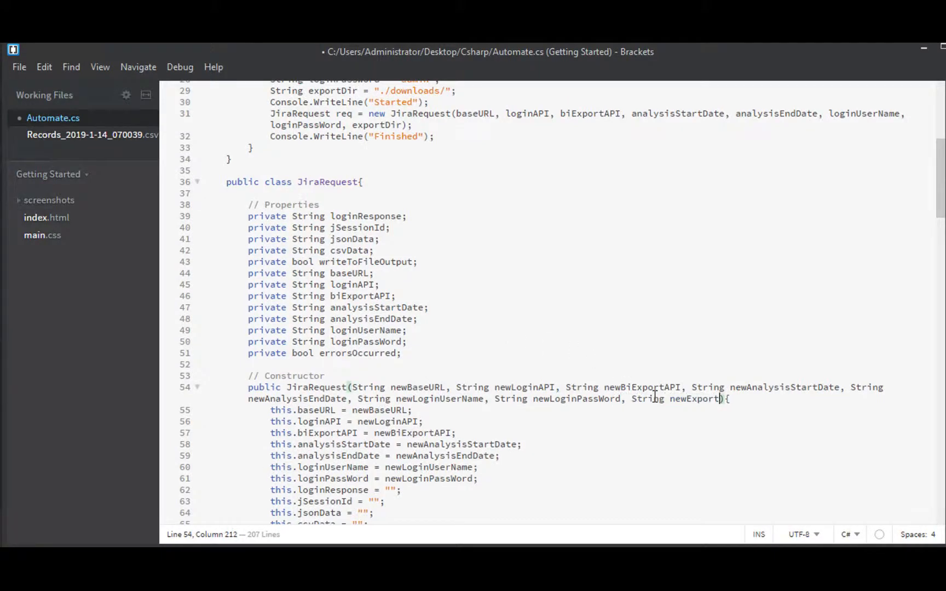
text(Dir)
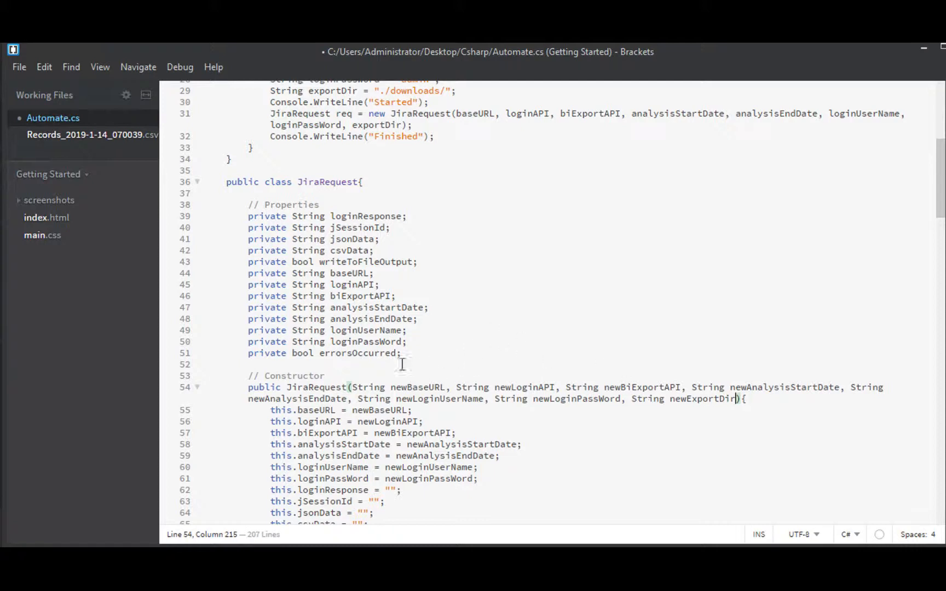
click(403, 342)
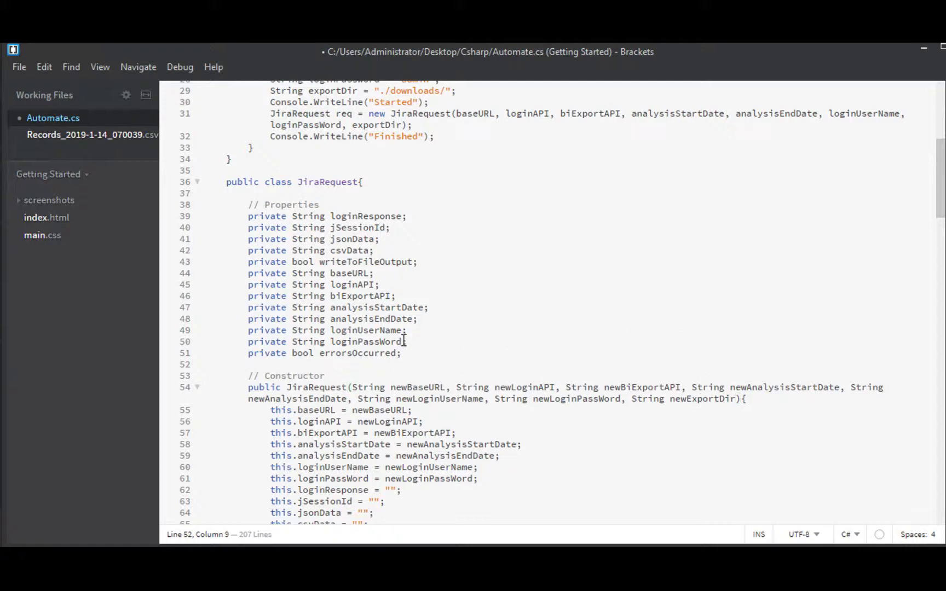
mouse_move(365, 459)
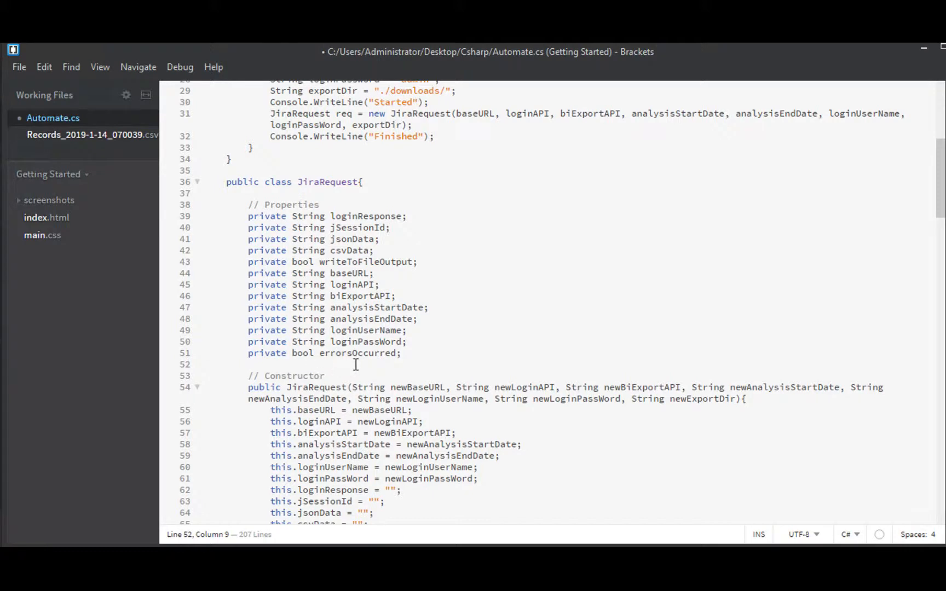
Add a private String exportDir field and assign this.exportDir = newExportDir in the constructor
text(private String exportDir;)
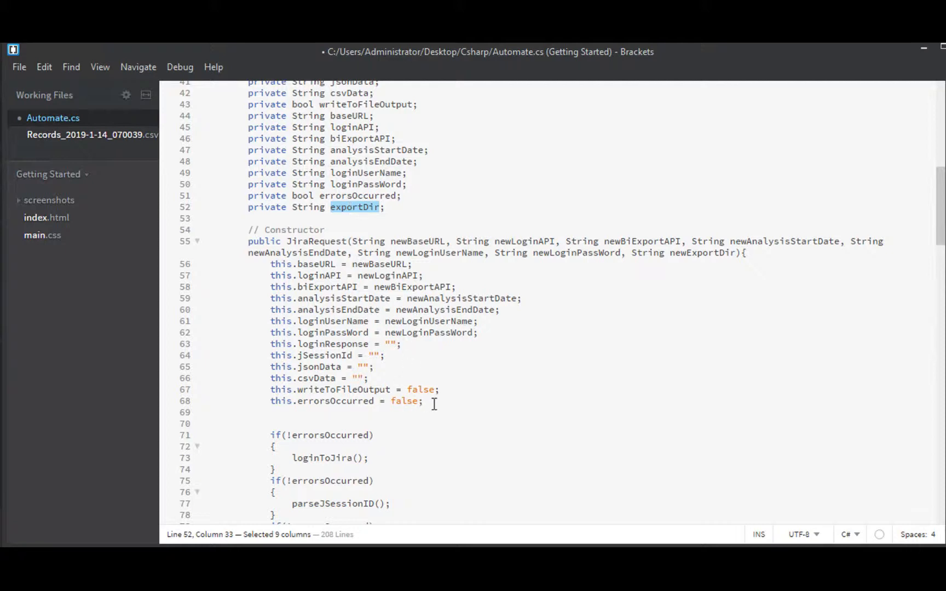
text(this.)
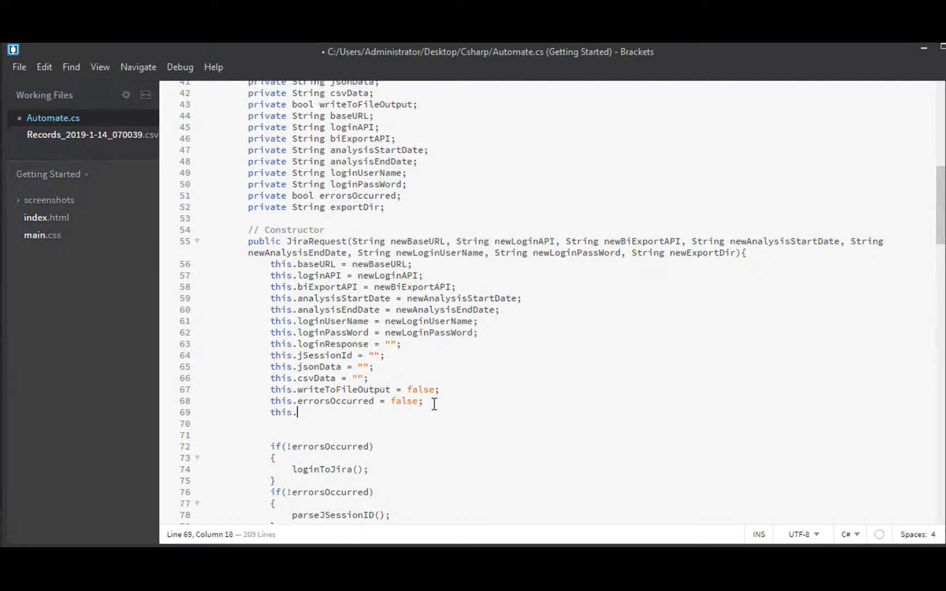
text(exportDir =)
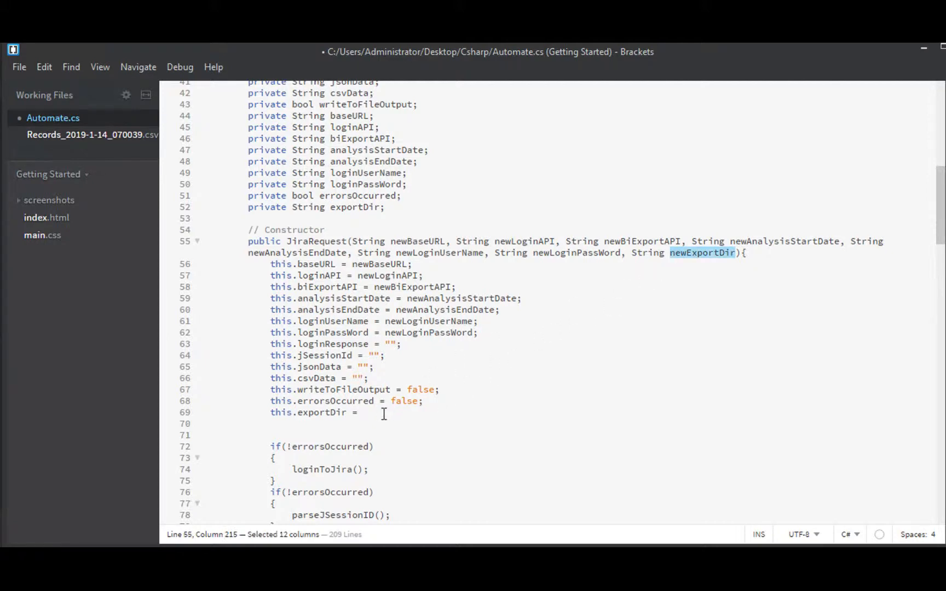
text(newExportDir;)
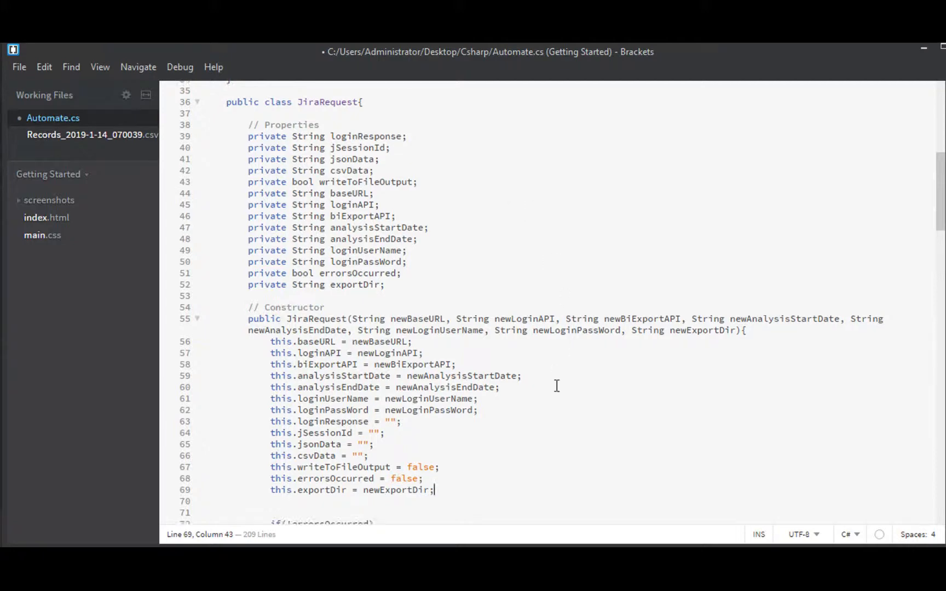
Add a try/catch (Exception ex) to writeToFile, changing the error text to writeToFile
scroll(down, 3)
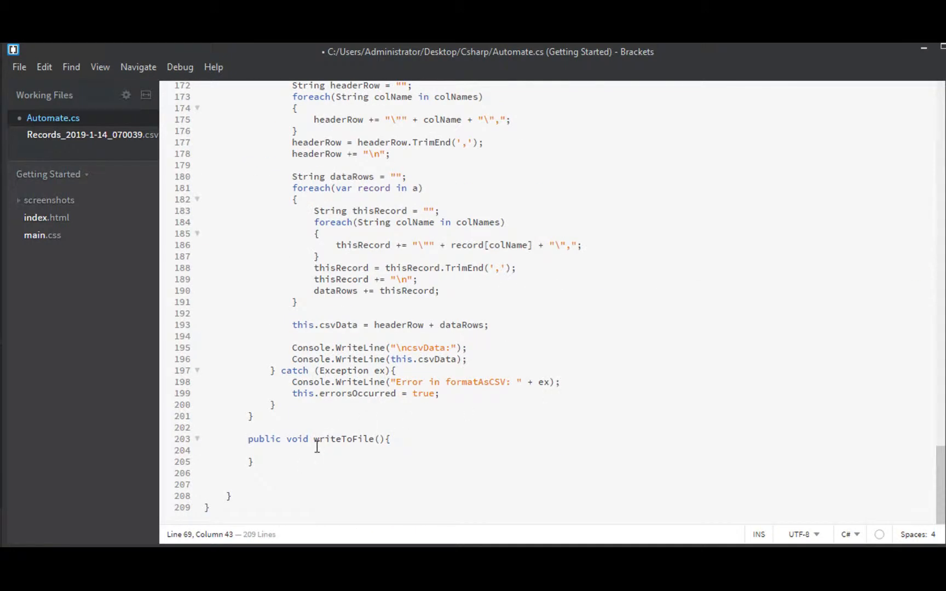
click(270, 450)
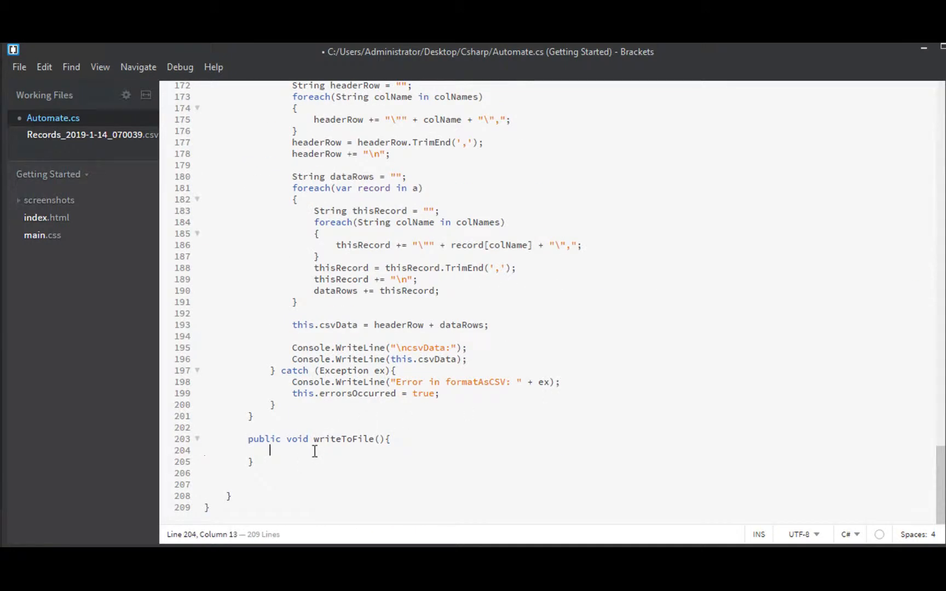
text(try {)
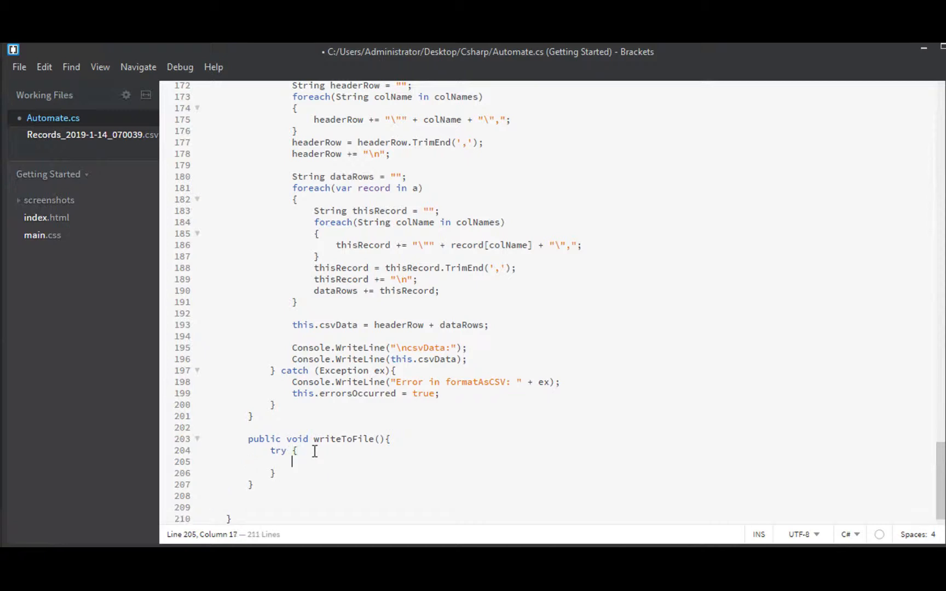
text(} catch)
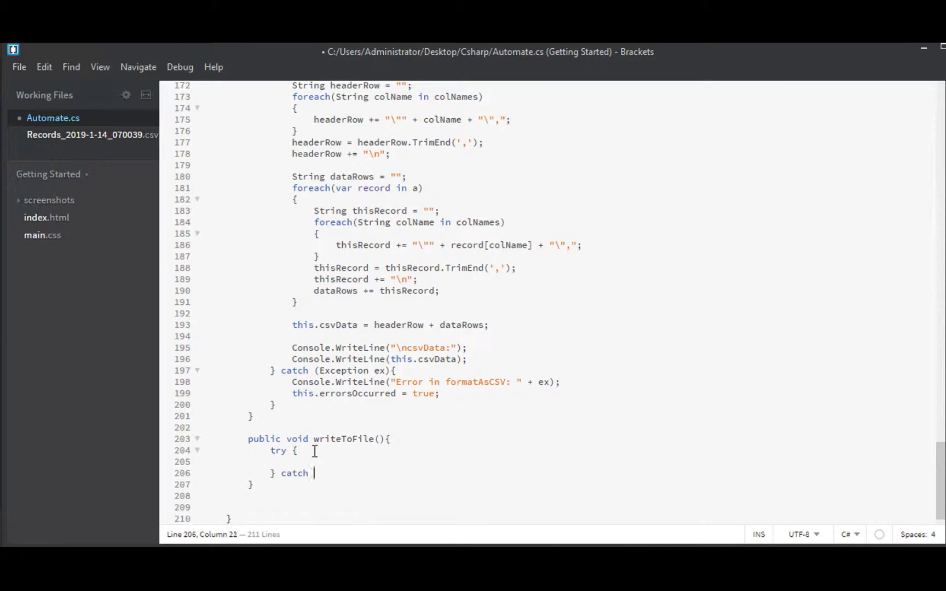
text((Exception ex))
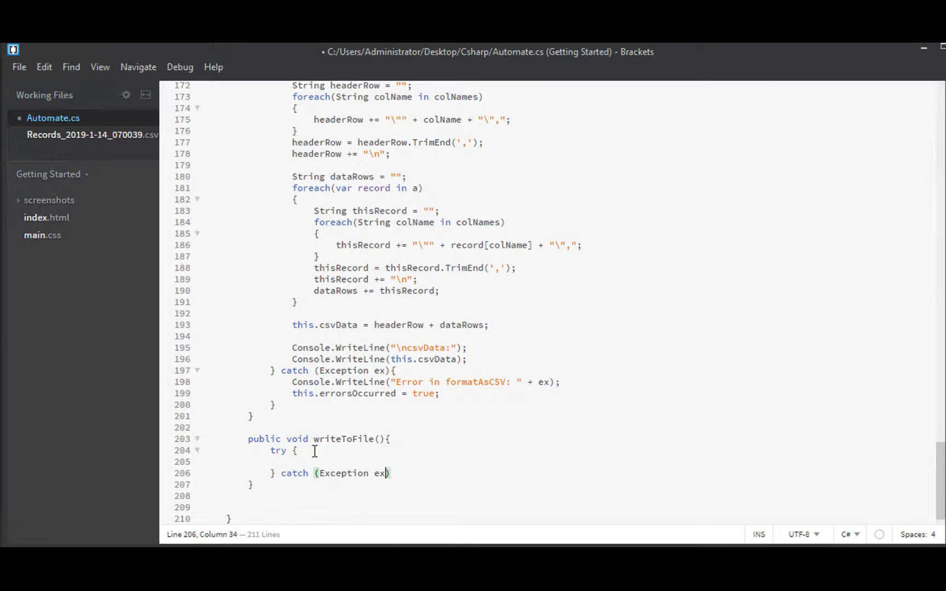
text({)
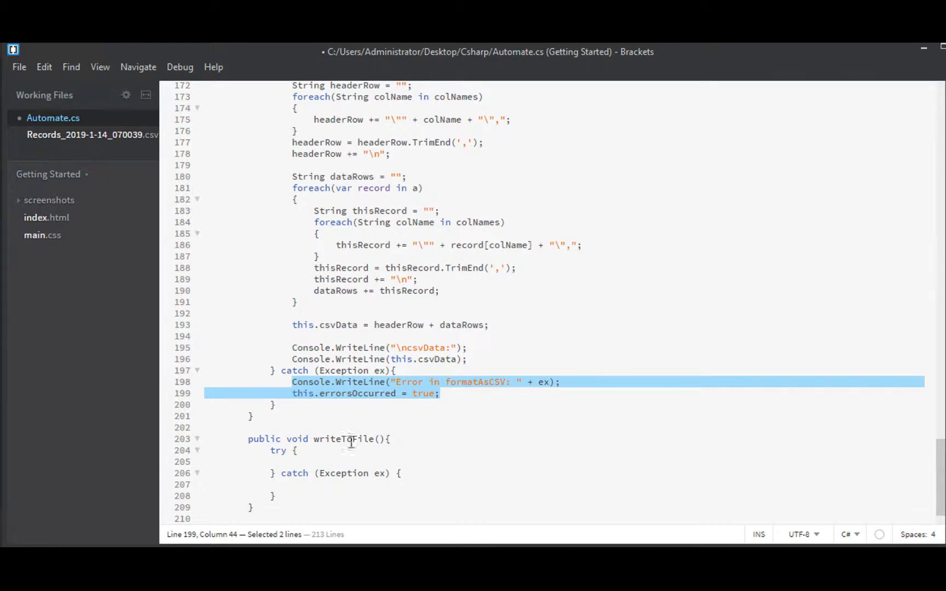
key(ctrl+v)
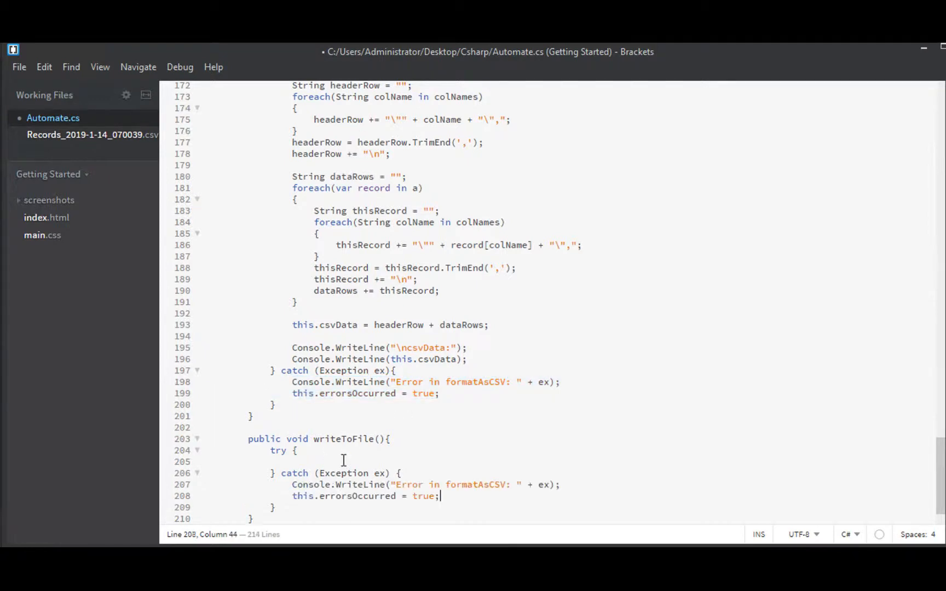
double_click(343, 439)
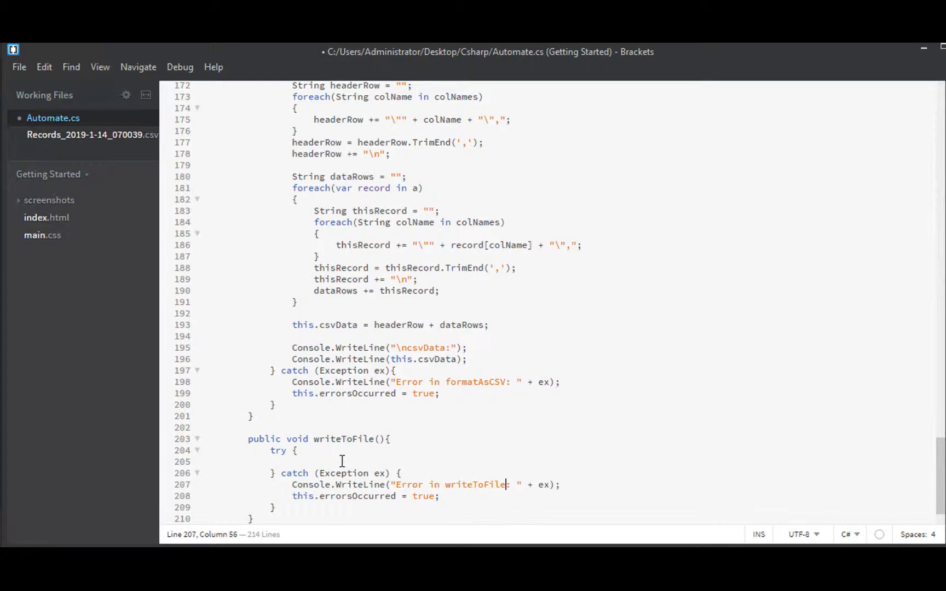
drag(292, 348, 467, 359)
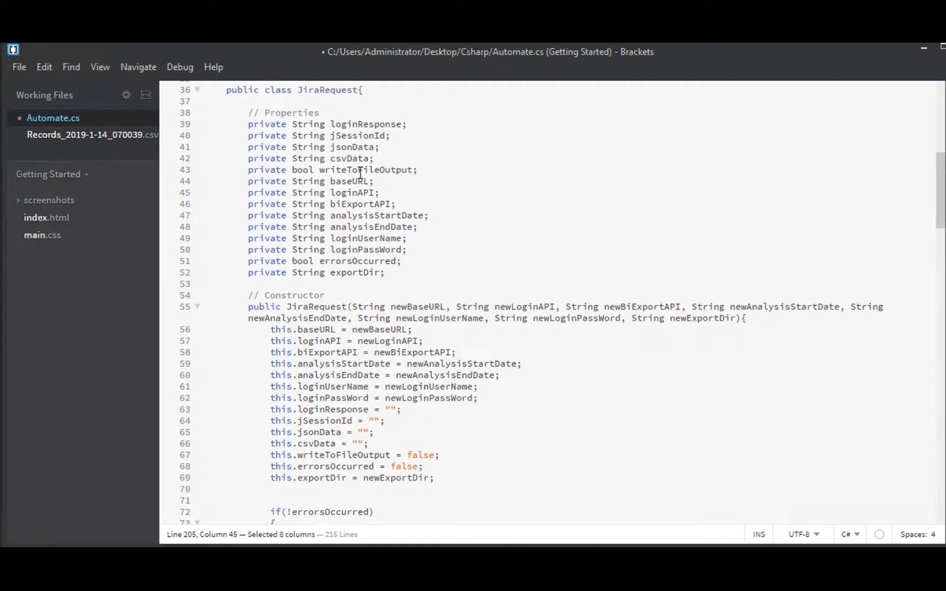
Retype writeToFileOutput as String and print it in writeToFile above blank lines
double_click(364, 169)
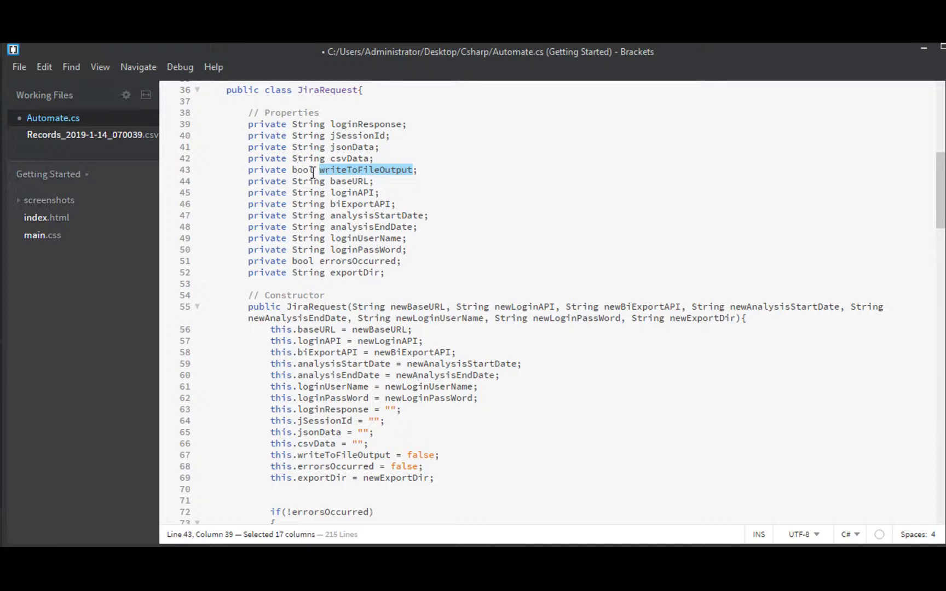
mouse_move(309, 169)
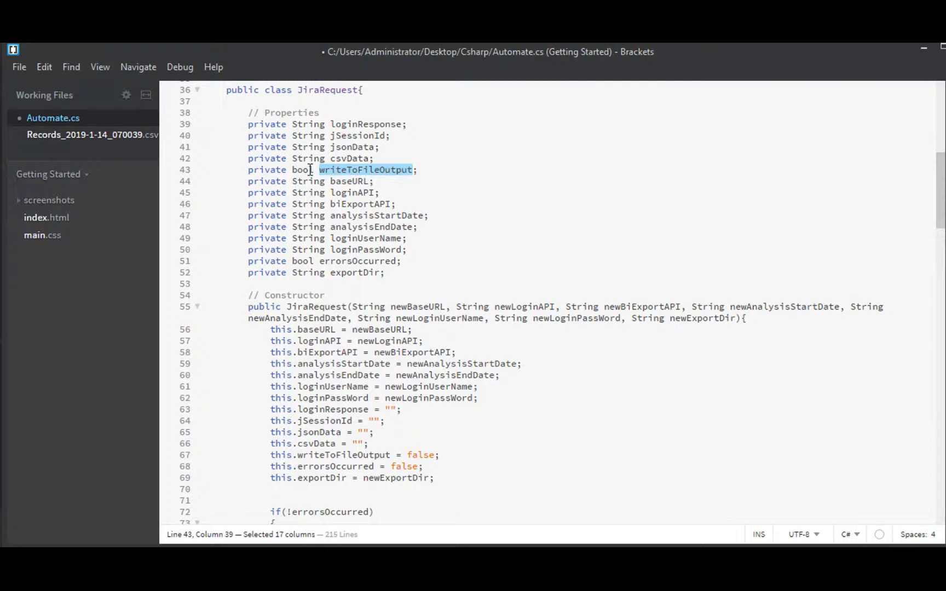
click(315, 170)
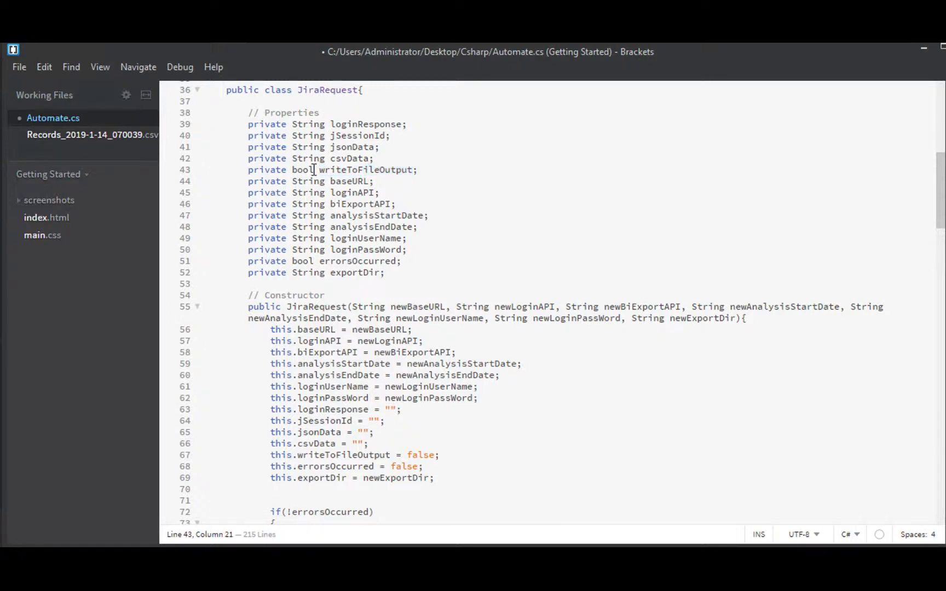
text(String)
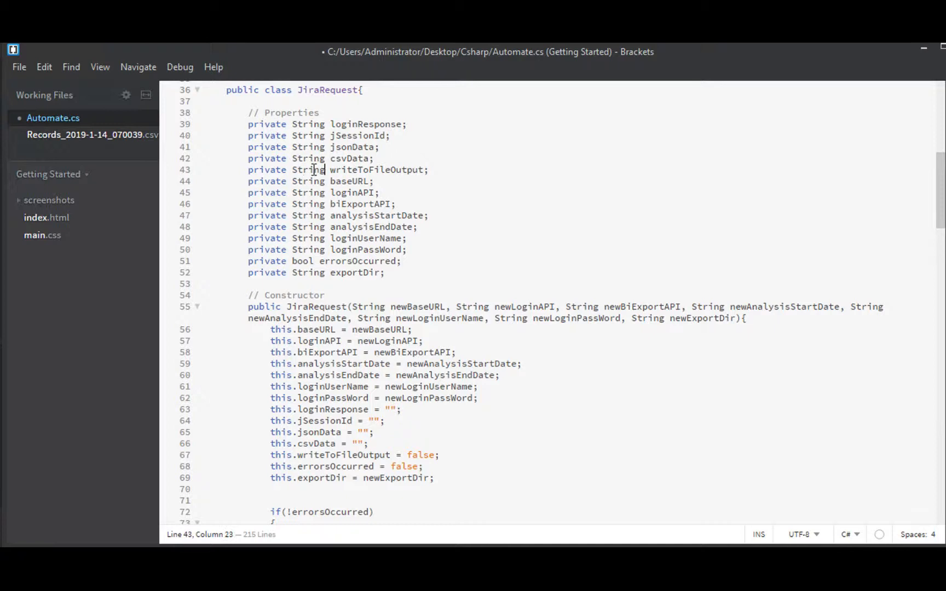
mouse_move(488, 318)
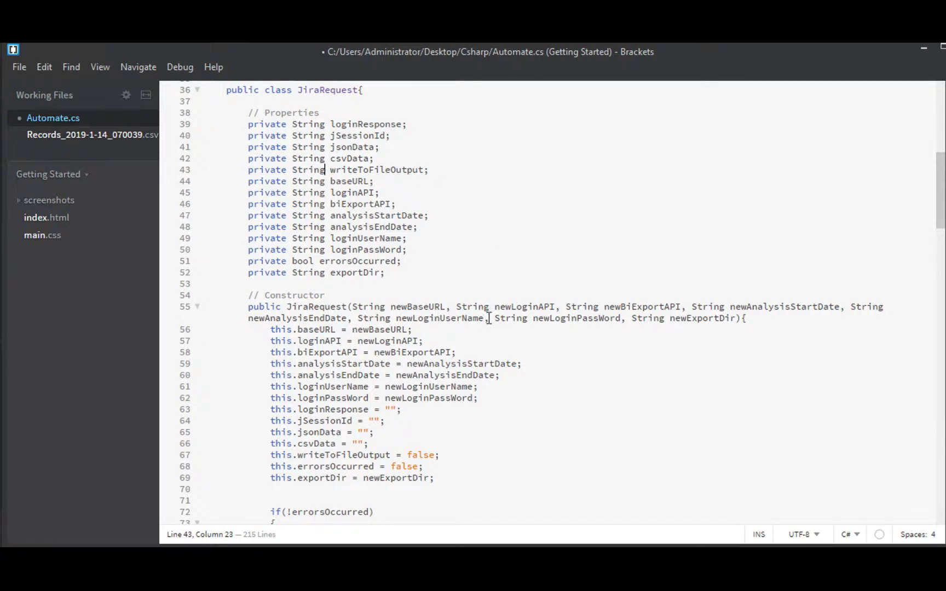
double_click(420, 455)
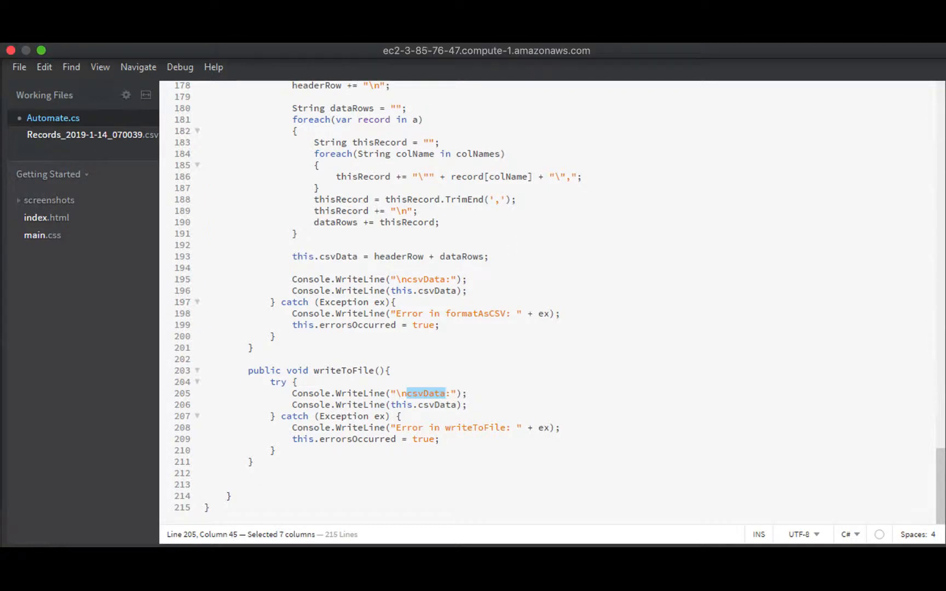
text(writeToFileOutput)
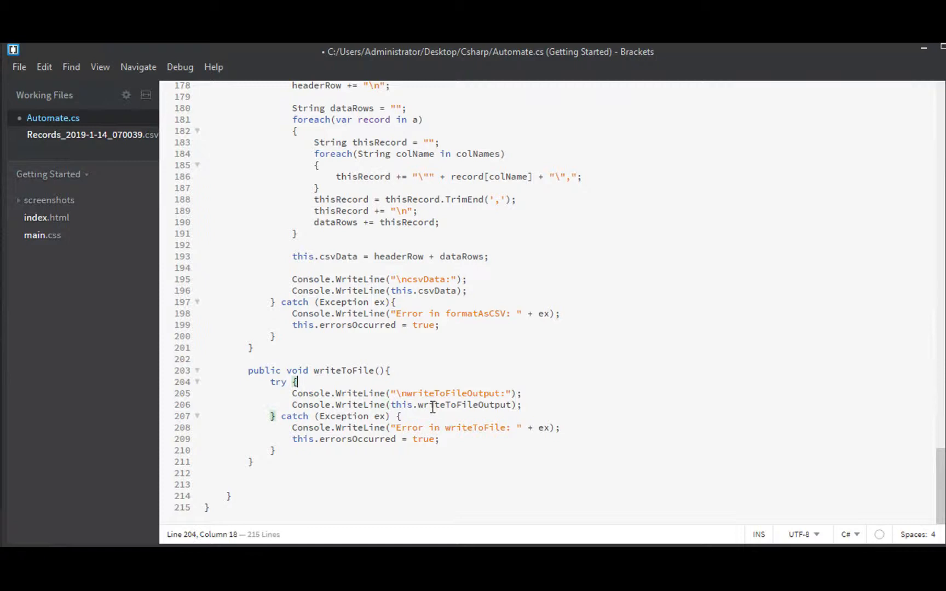
key(enter)
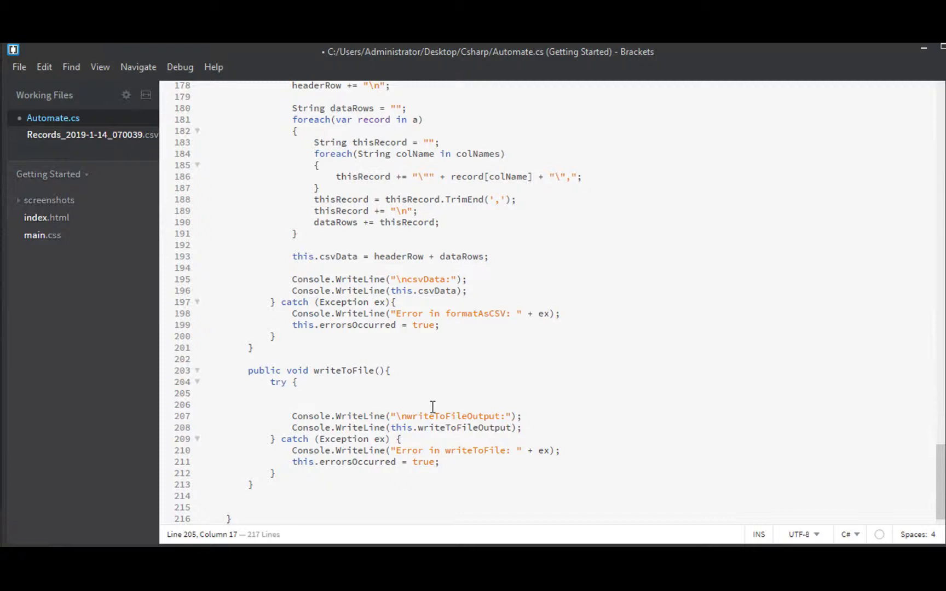
Declare String fileName = ""; in the writeToFile try block
text(String)
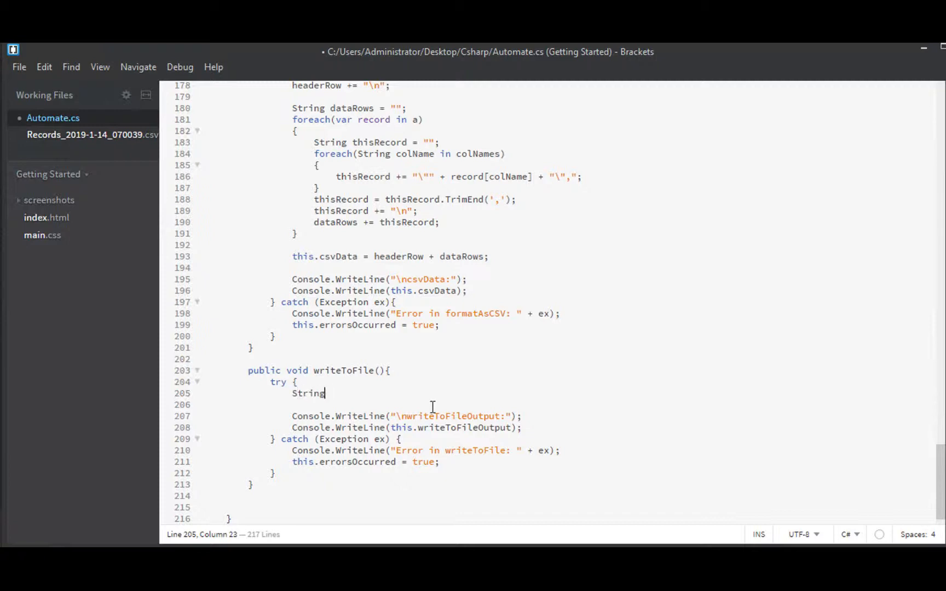
text(fileName =)
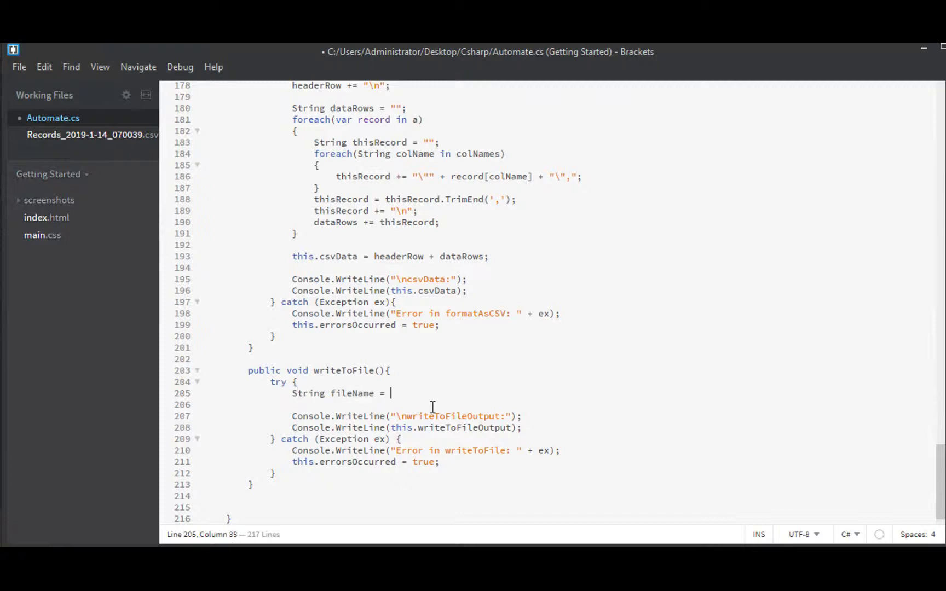
text("";)
text(Str)
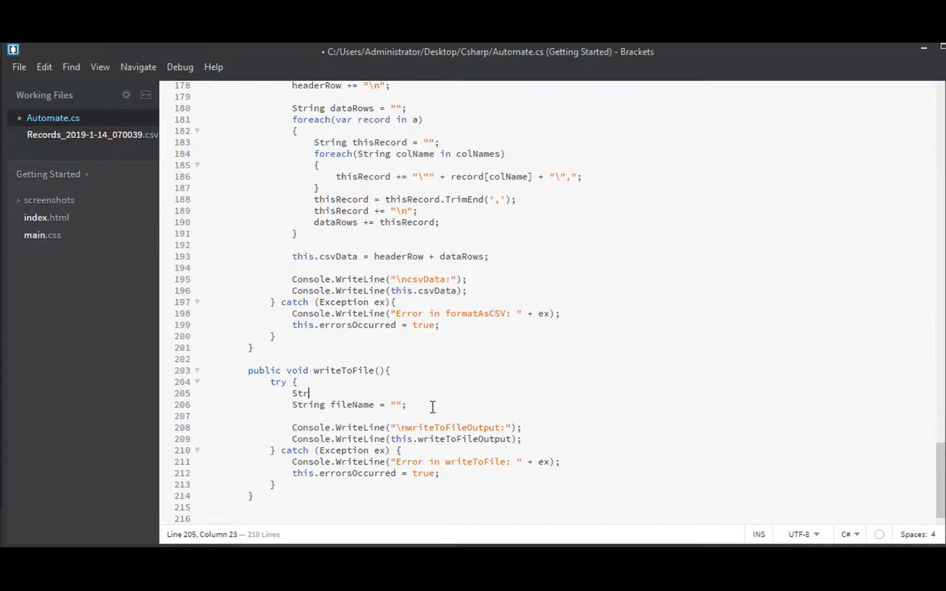
Add String timeStamp = DateTime.Now.ToString("yyyy-MM-dd-HH-mm-ss")
text(ing time)
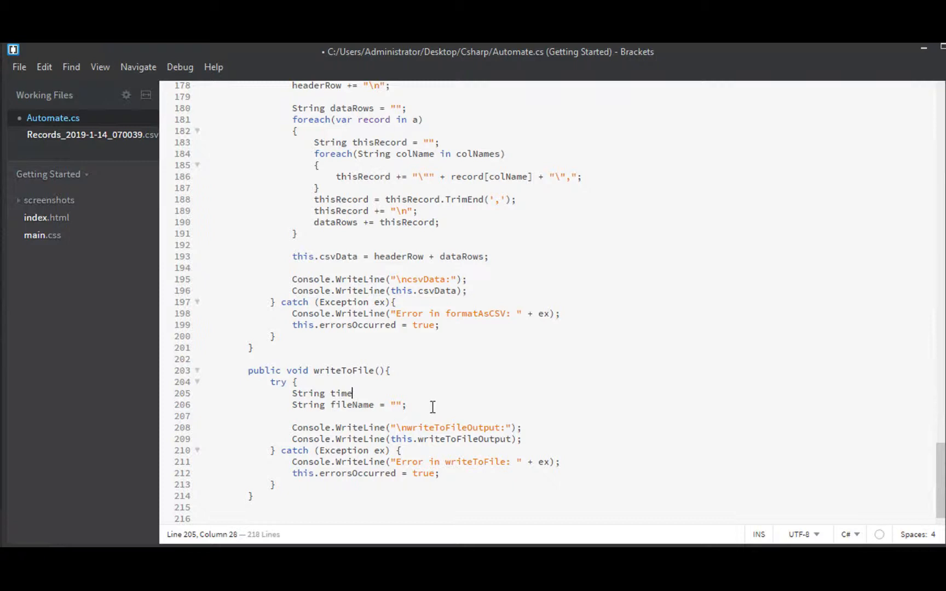
text(Stamp =)
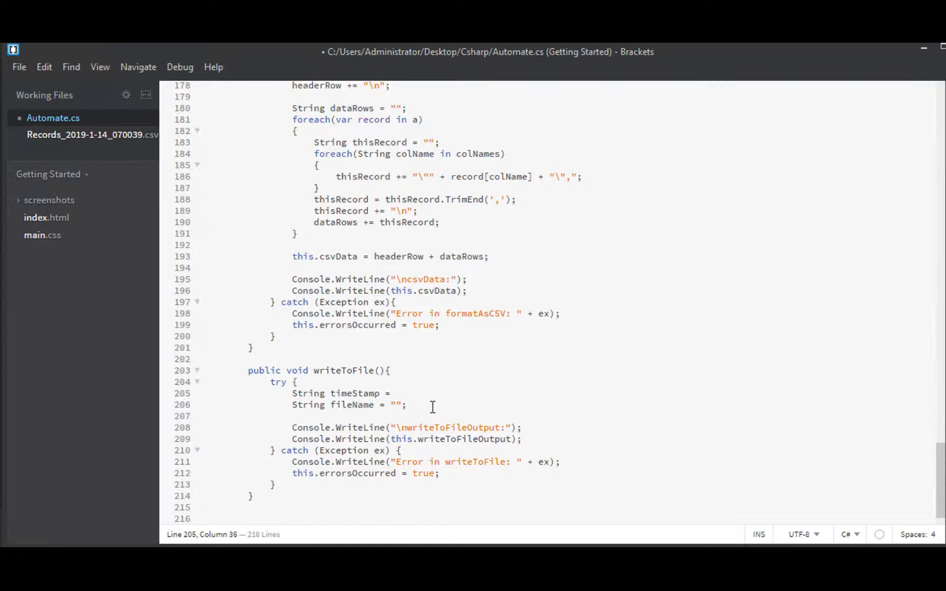
text(DateTi)
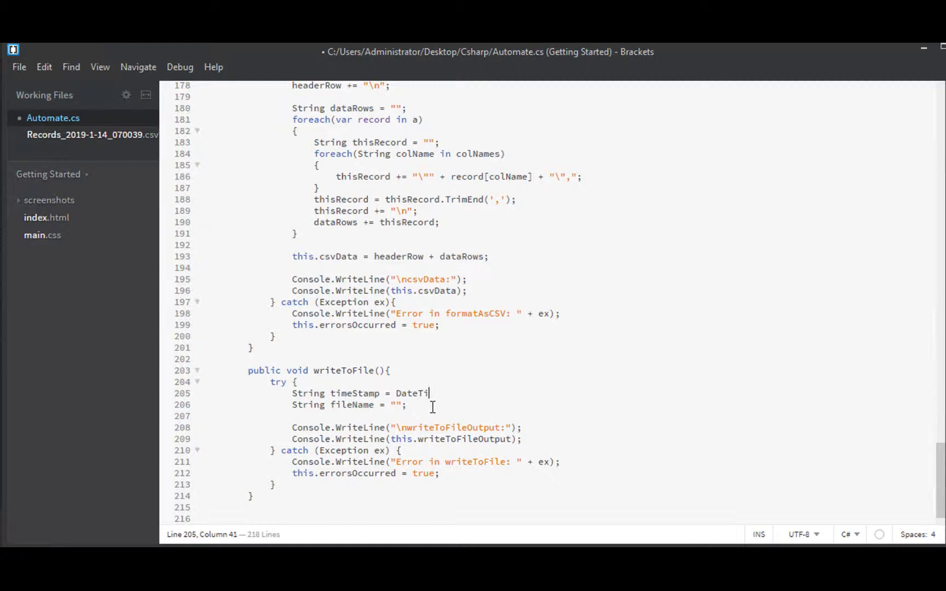
text(me.Now.ToS)
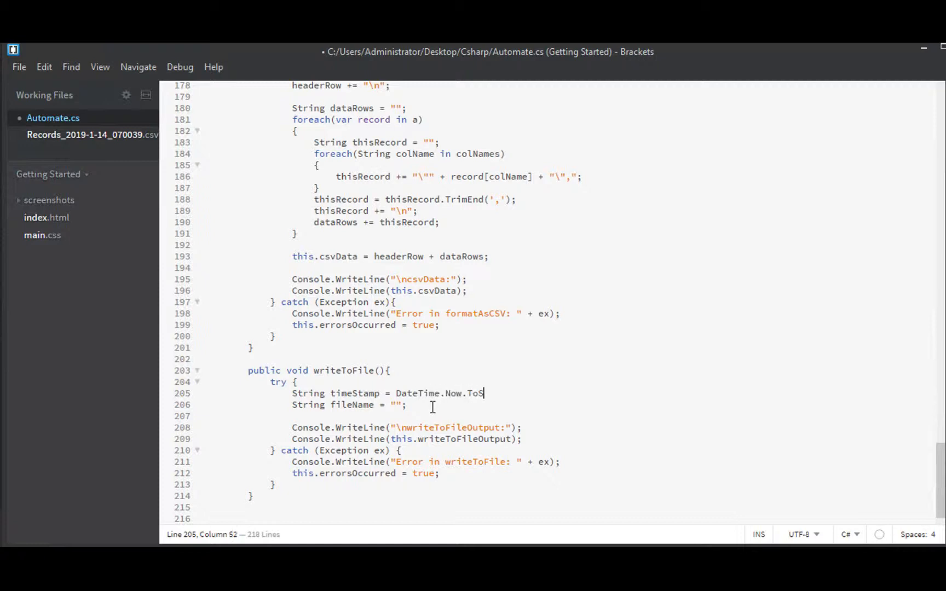
text(tring(""))
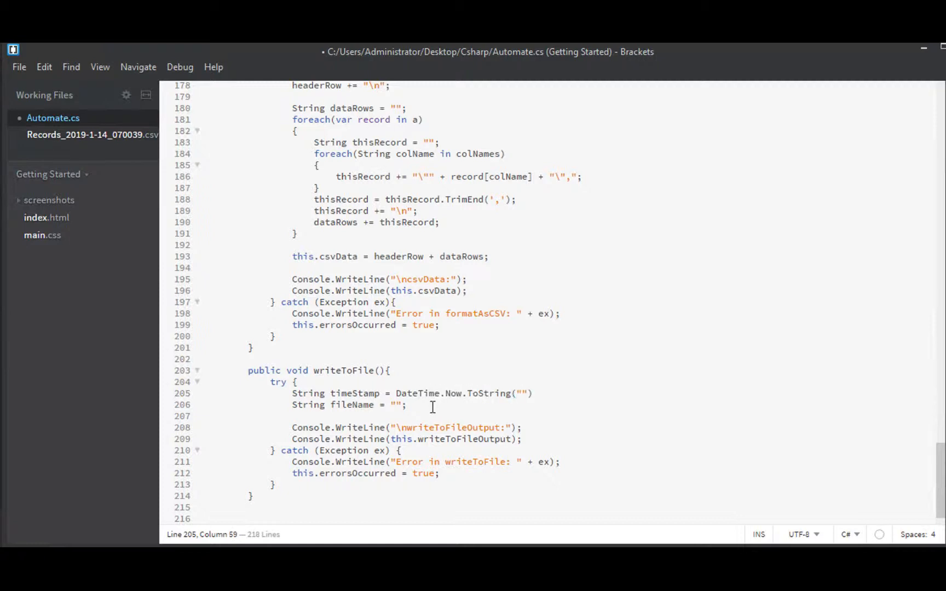
text(yyyy)
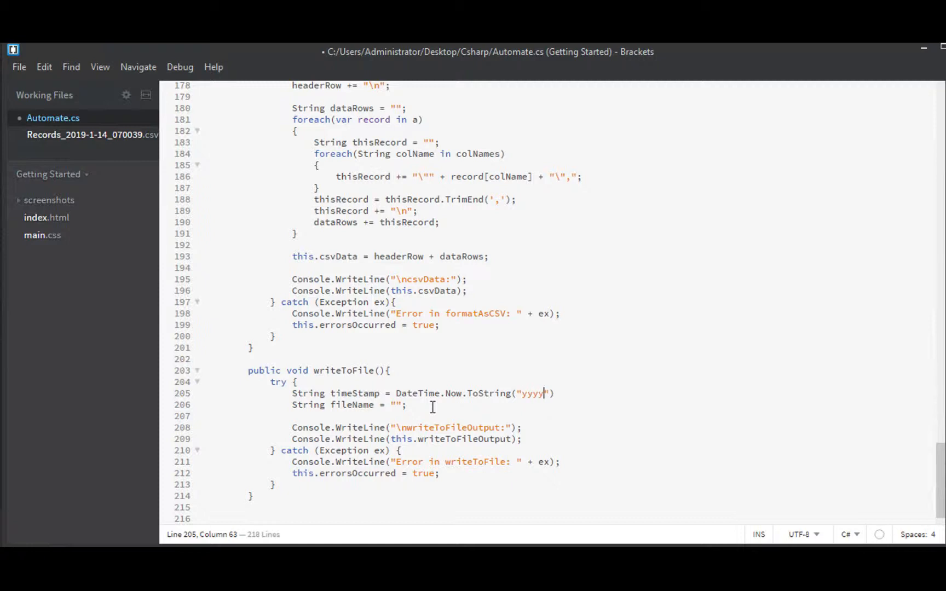
text(-MM-dd_)
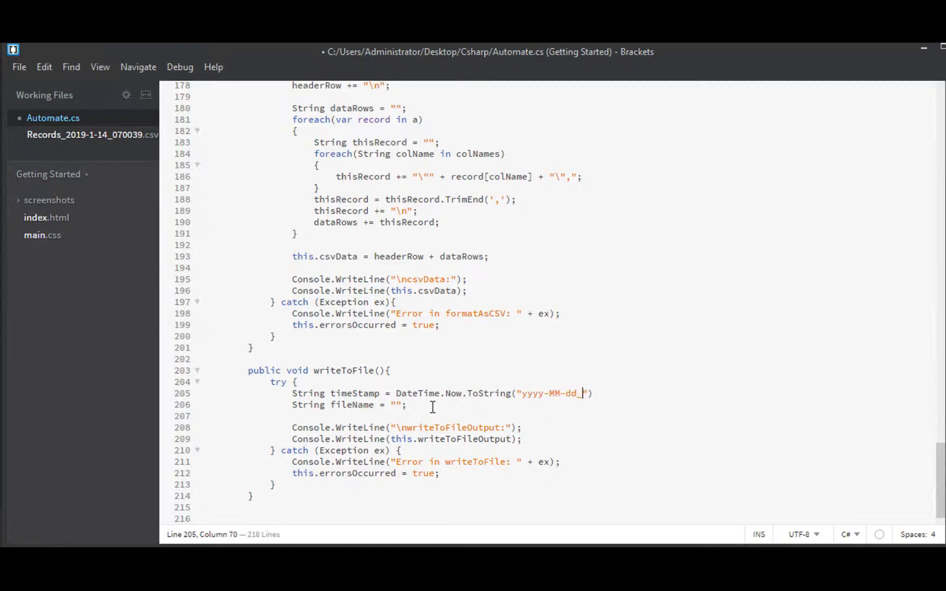
text(HH-)
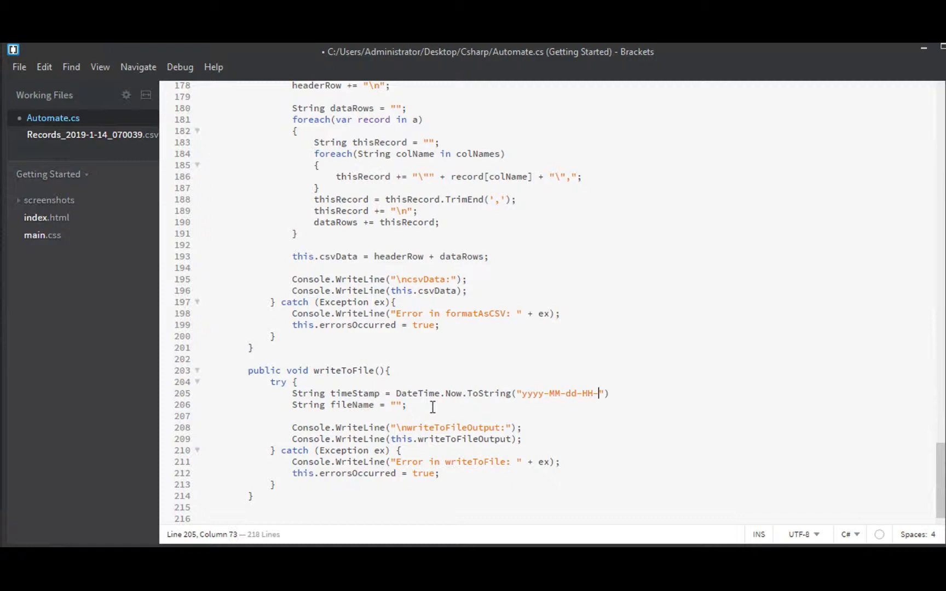
text(mm-ss)
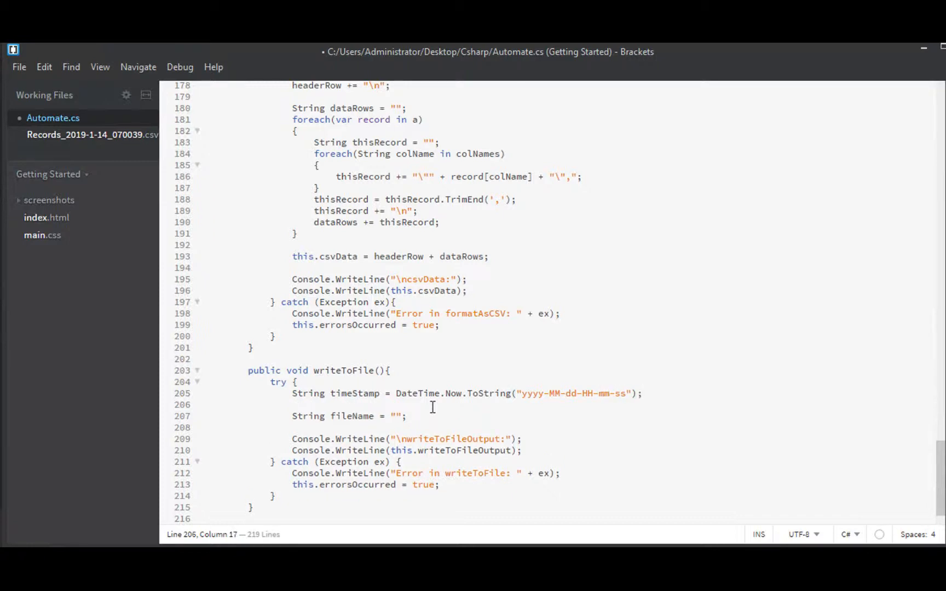
click(248, 404)
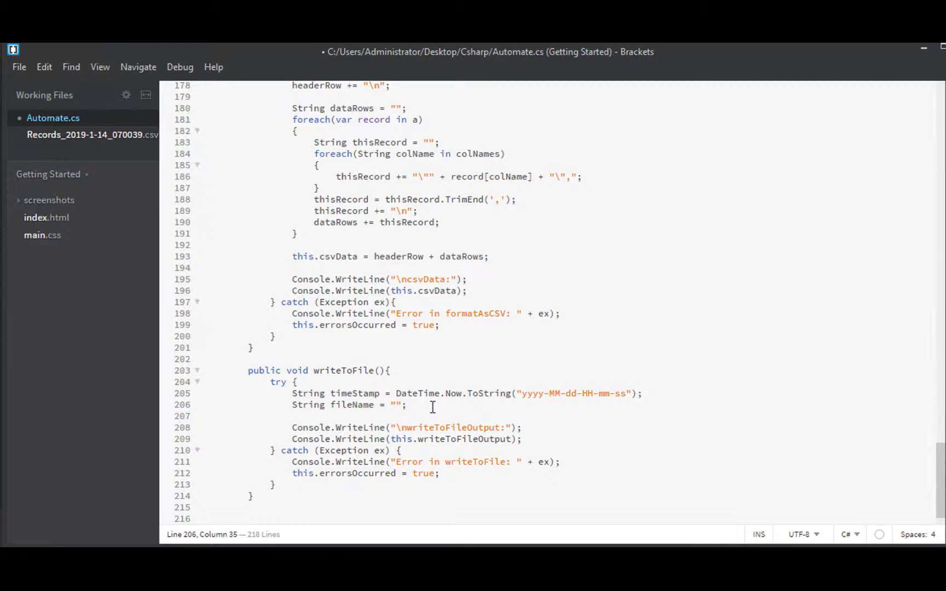
Set fileName to this.exportDir + "records_" + timeStamp + ".csv"
text(this.export)
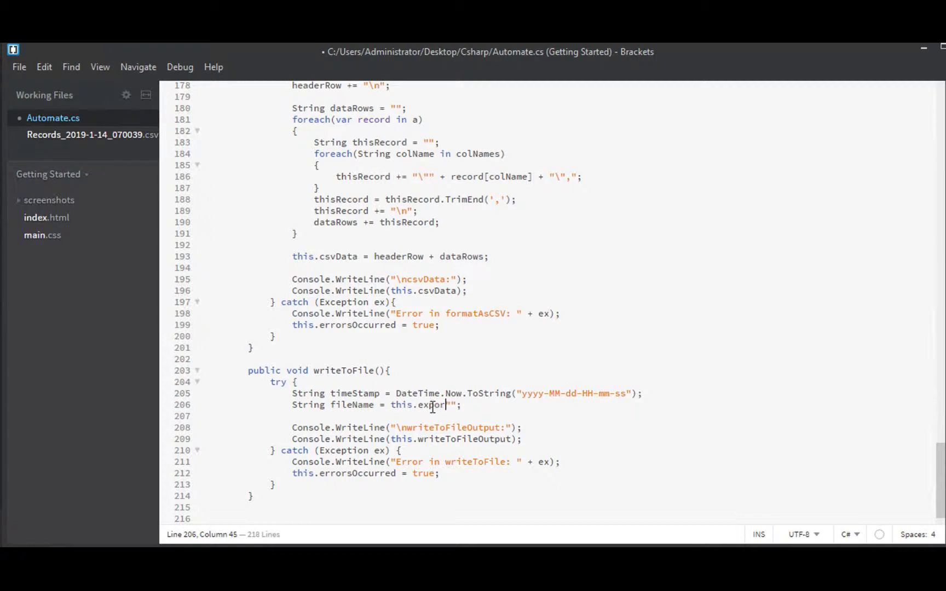
text(D)
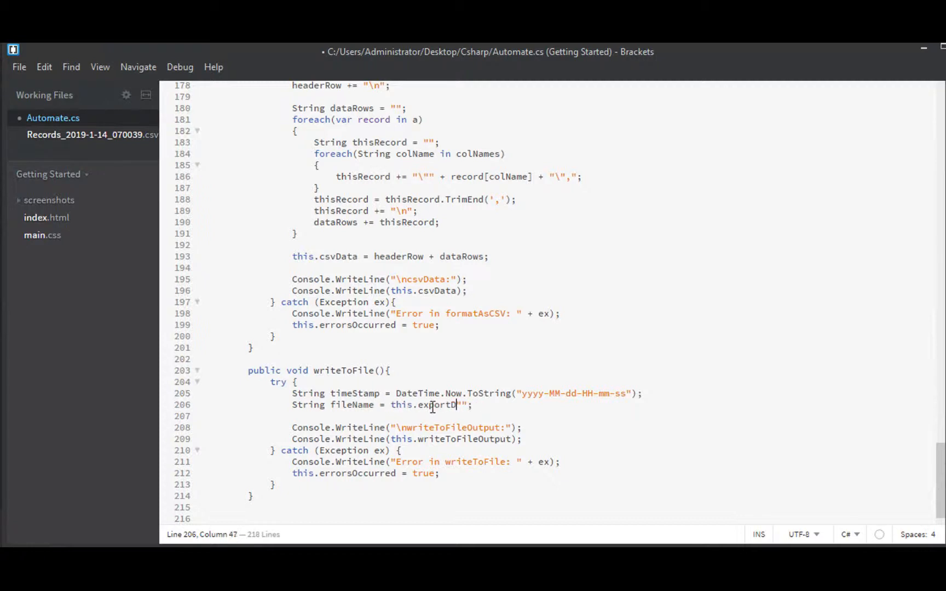
text(ir +)
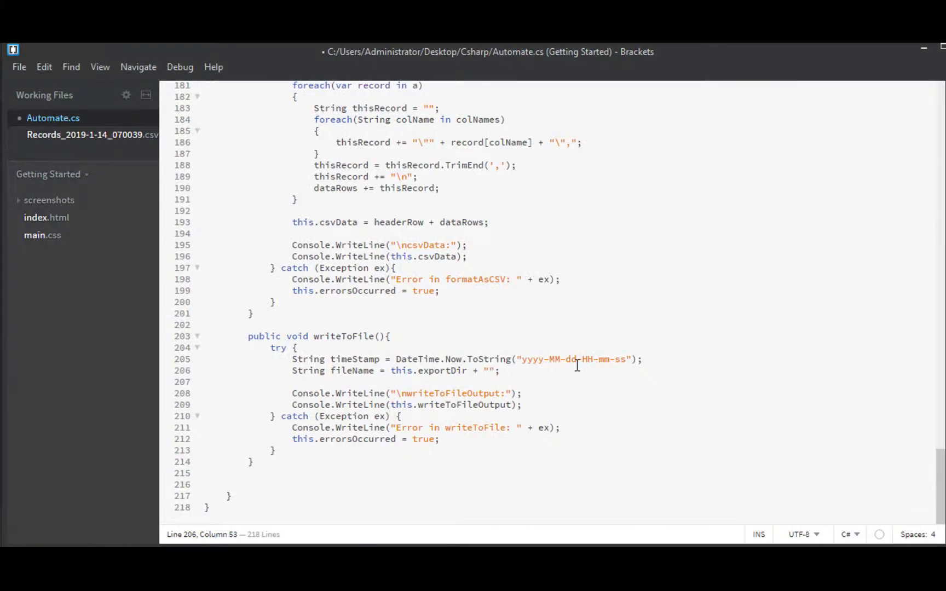
text(records)
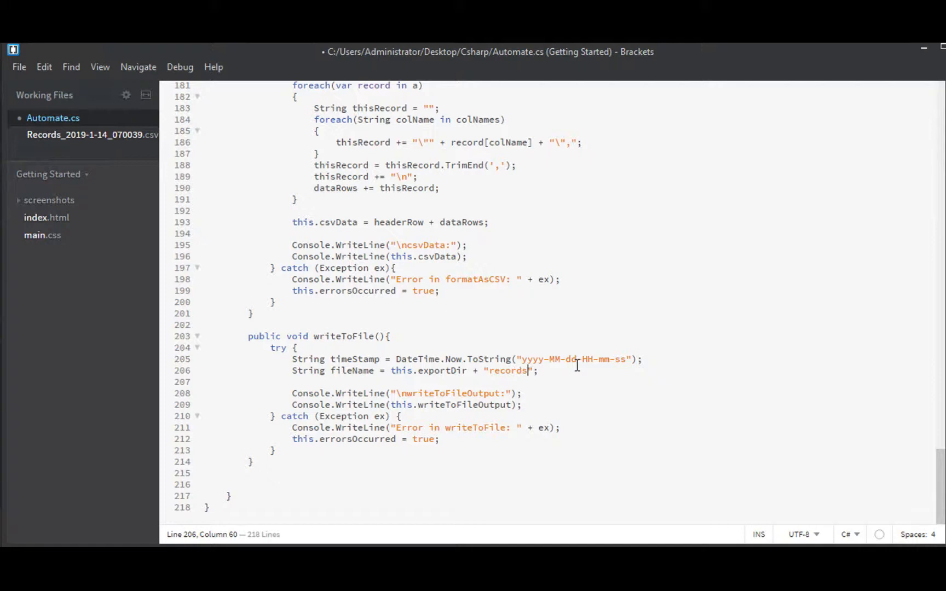
text(_)
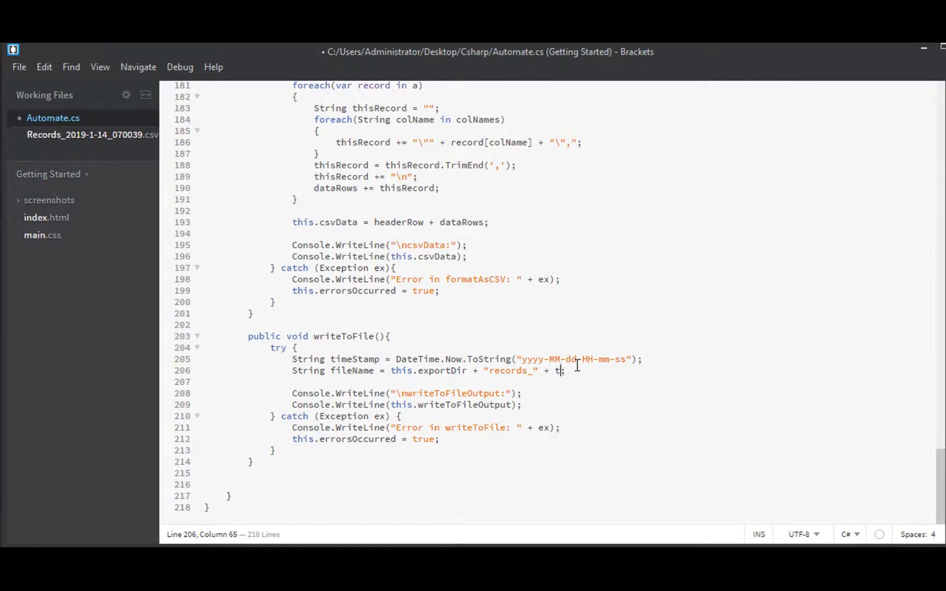
text(imeStamp;)
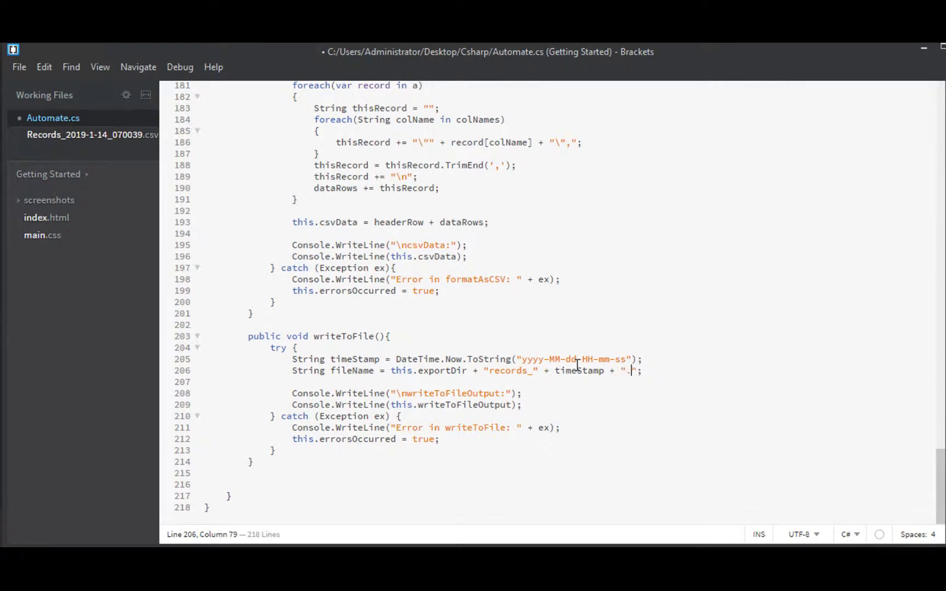
text(csv)
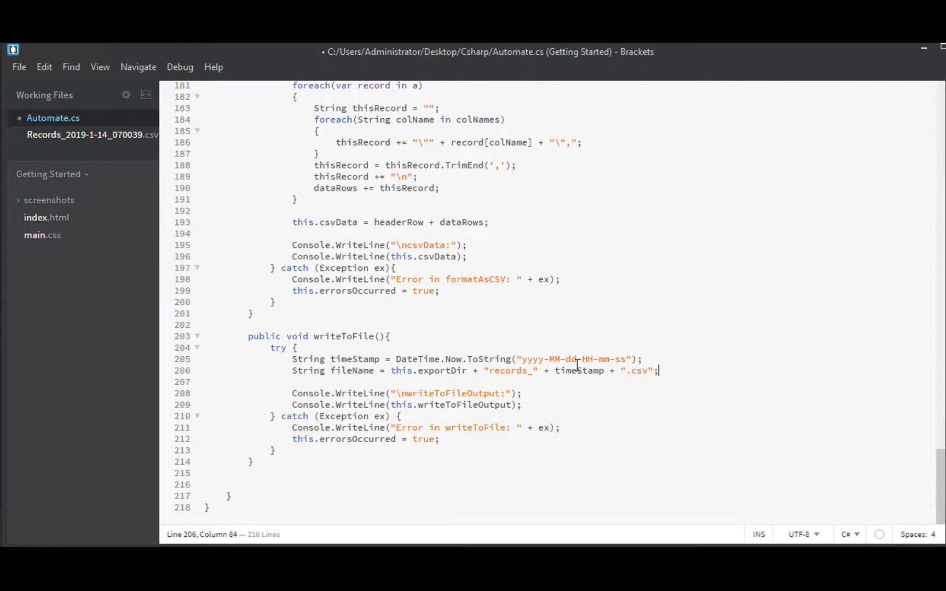
text(File.)
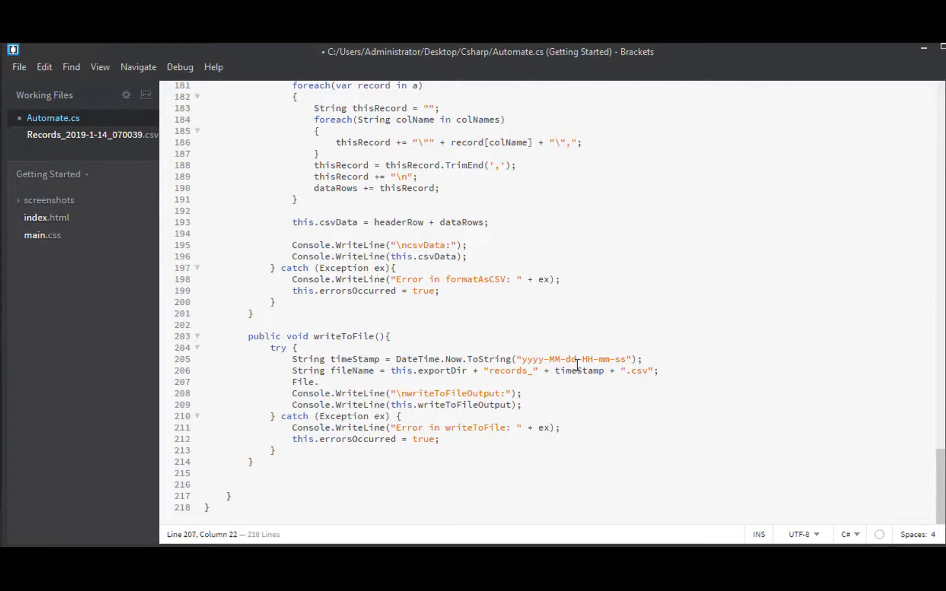
Write this.csvData to fileName with File.WriteAllText, followed by a blank line
text(W)
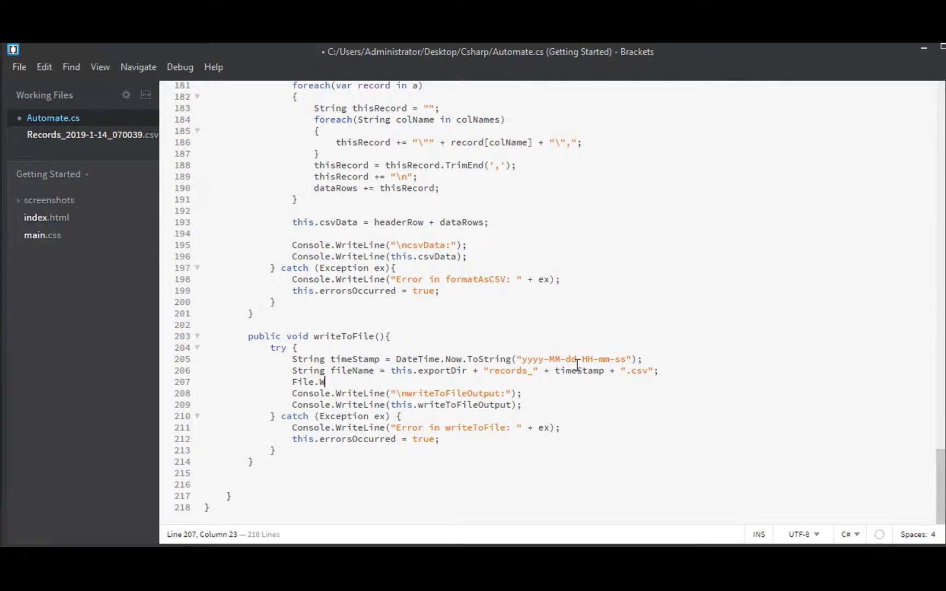
text(ria)
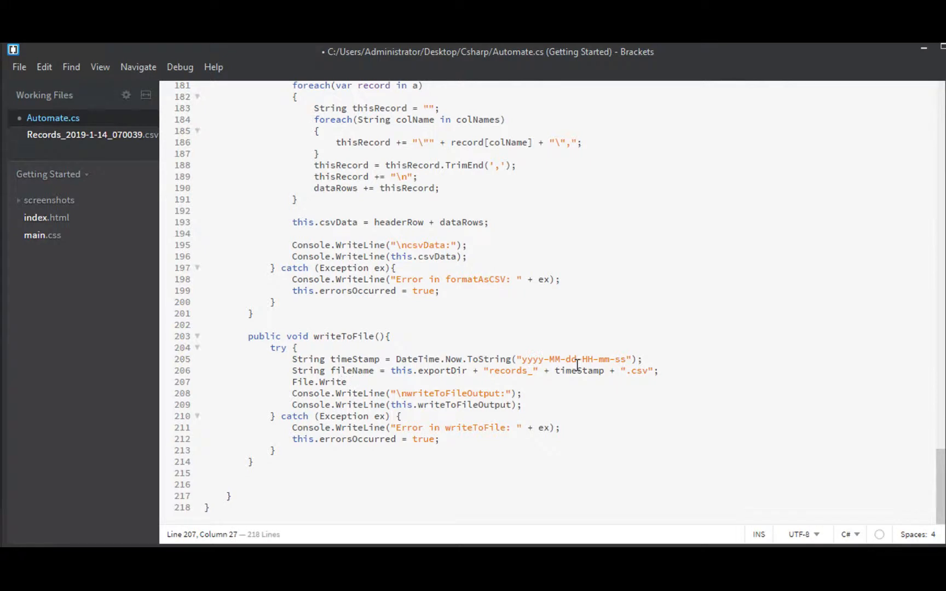
text(AllText()
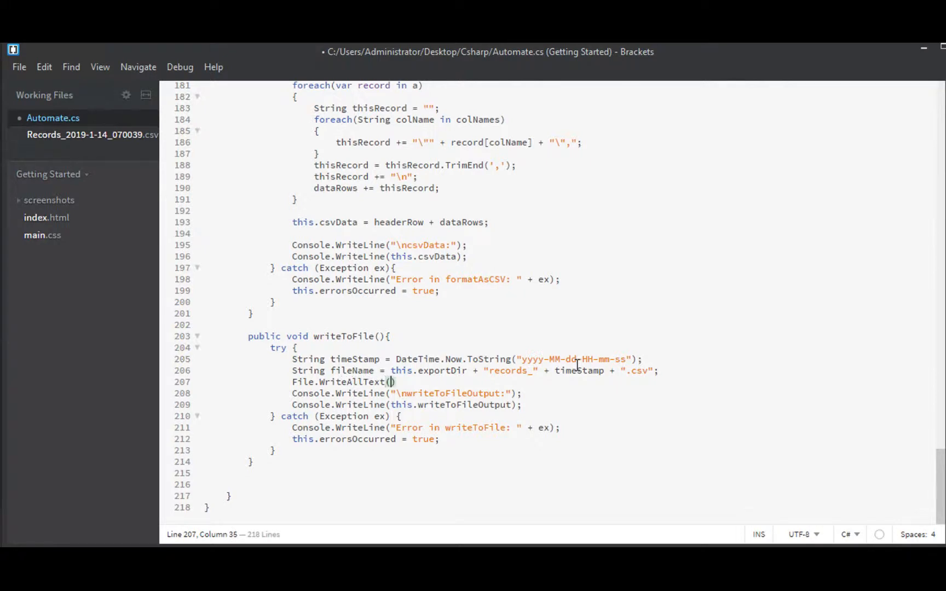
text(fileName)
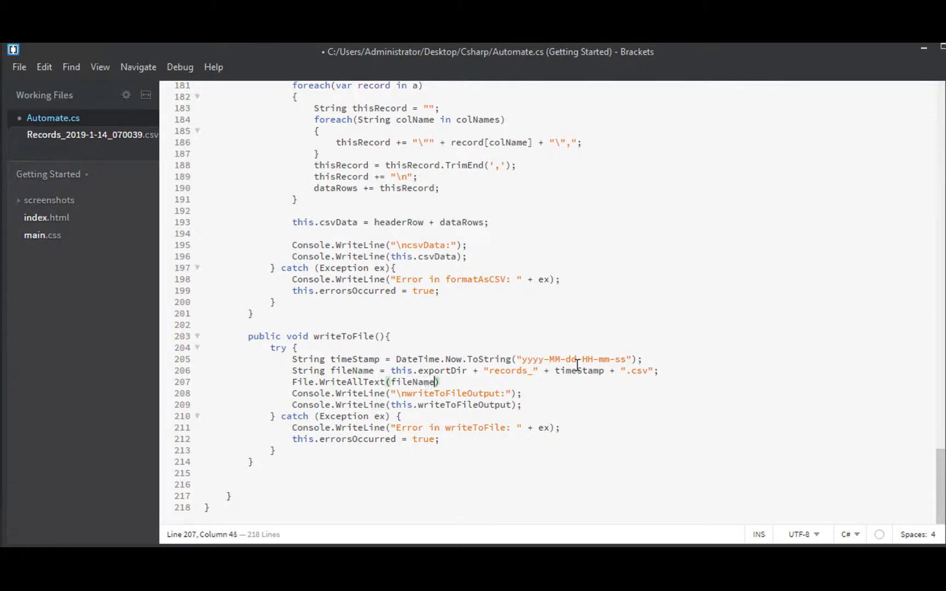
text(,)
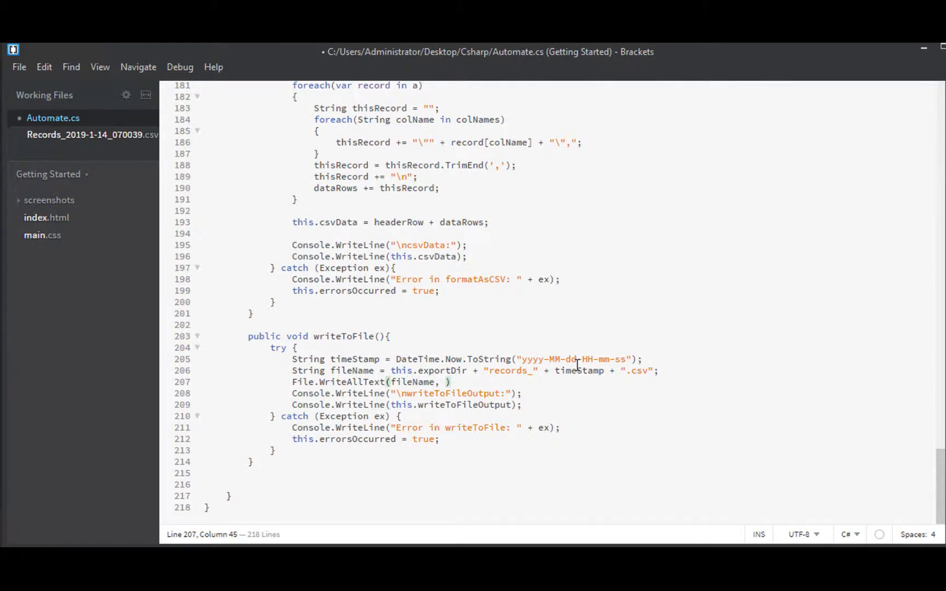
text(this.csvDat)
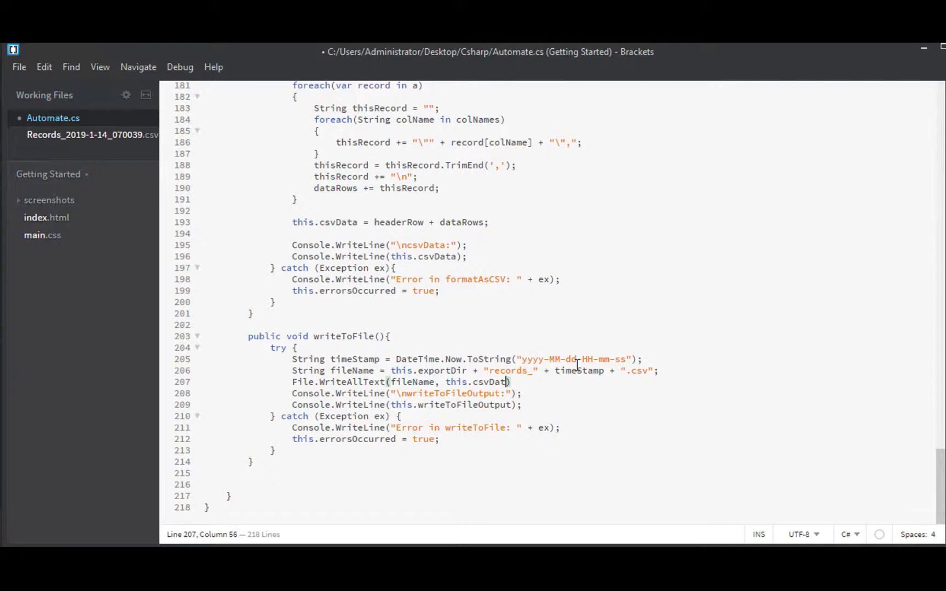
key(enter)
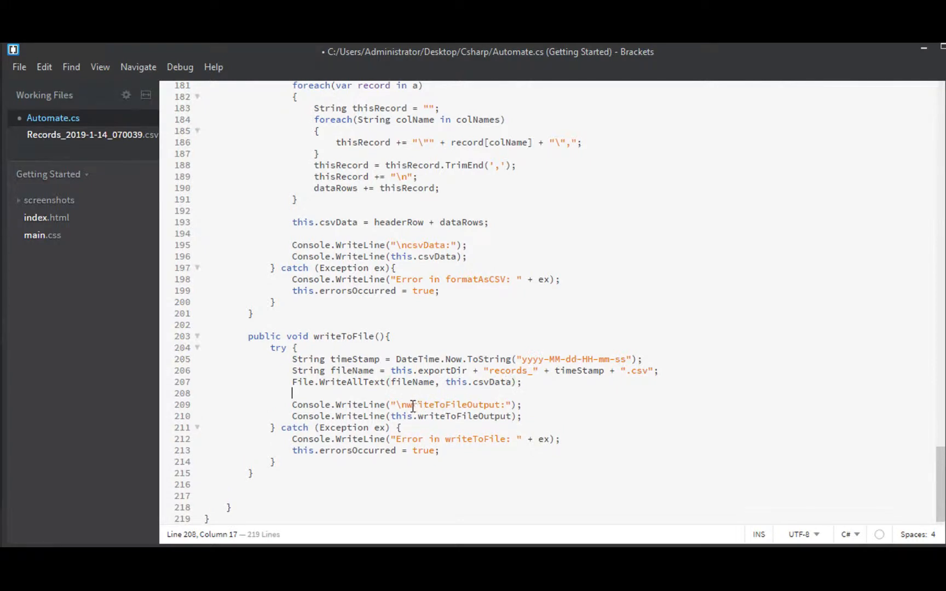
double_click(449, 405)
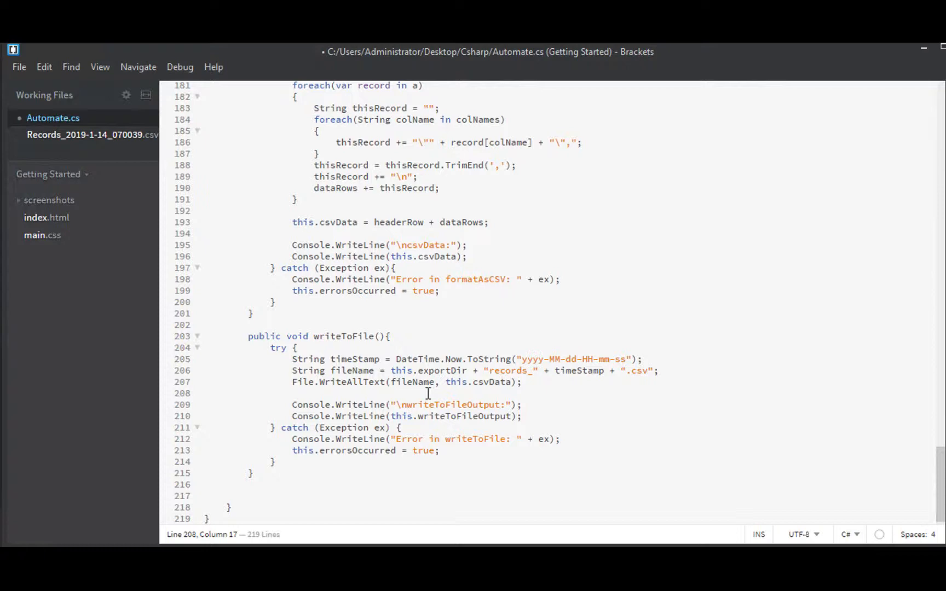
Add String fullPath = Path.GetFullPath(fileName); on the line after the write
click(292, 392)
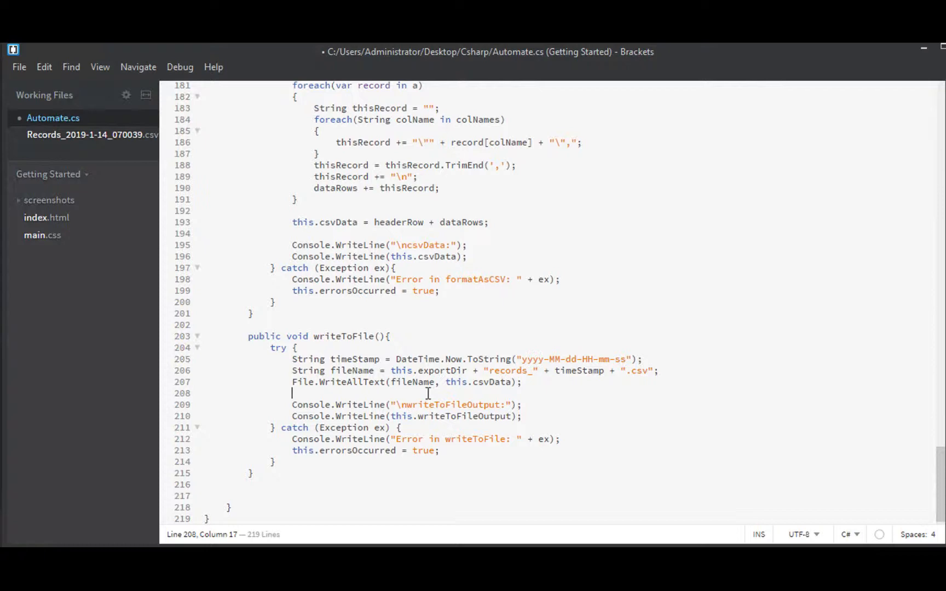
text(String full)
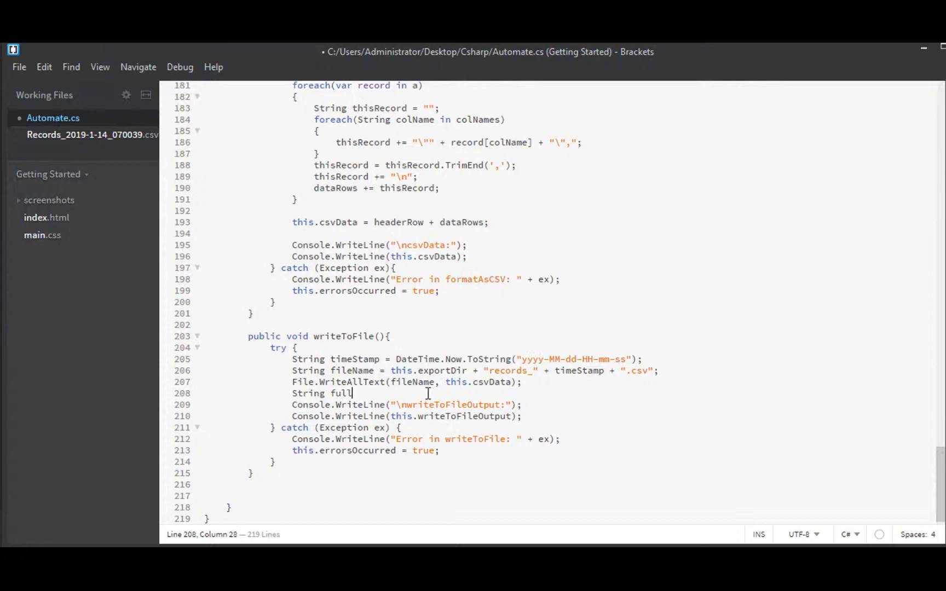
text(Path =)
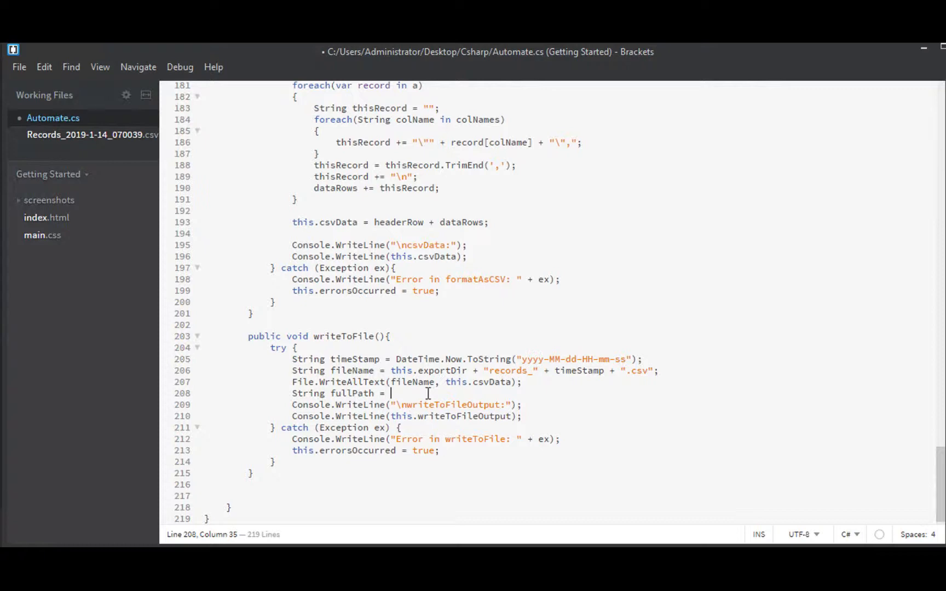
text(Path)
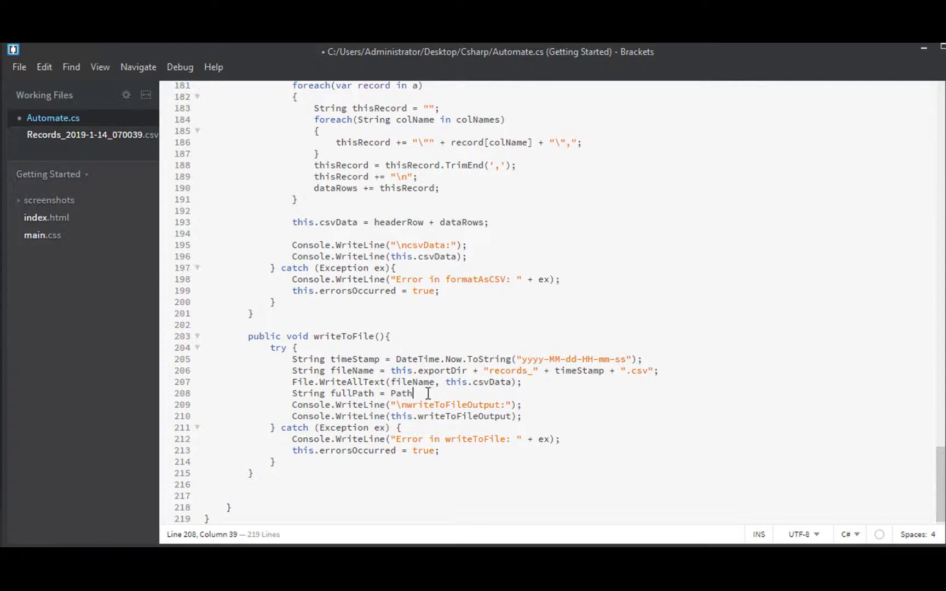
text(.GetFullPath(fileName)
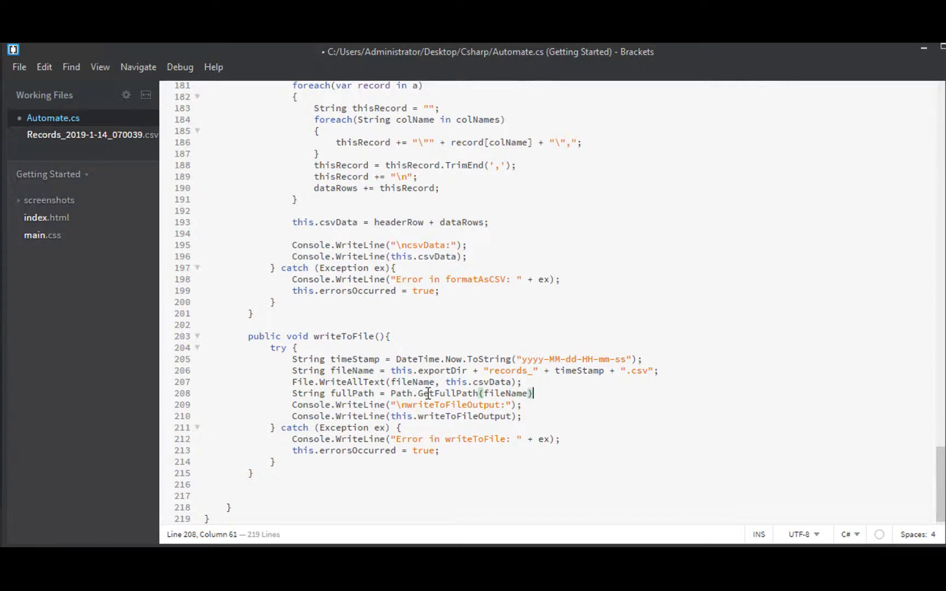
text(;)
key(enter)
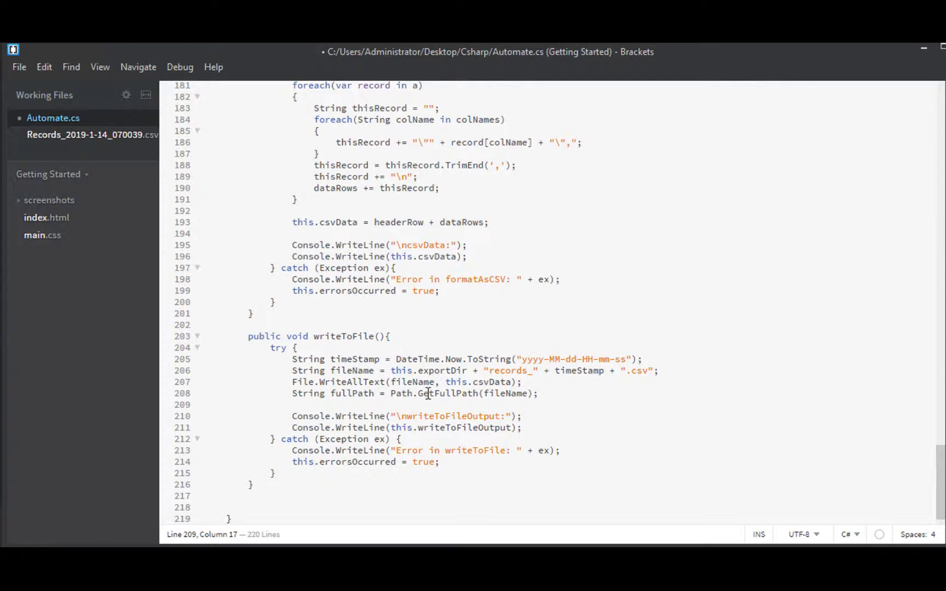
Create FileInfo f = new FileInfo(fileName); after the fullPath line
text(FileInfo f)
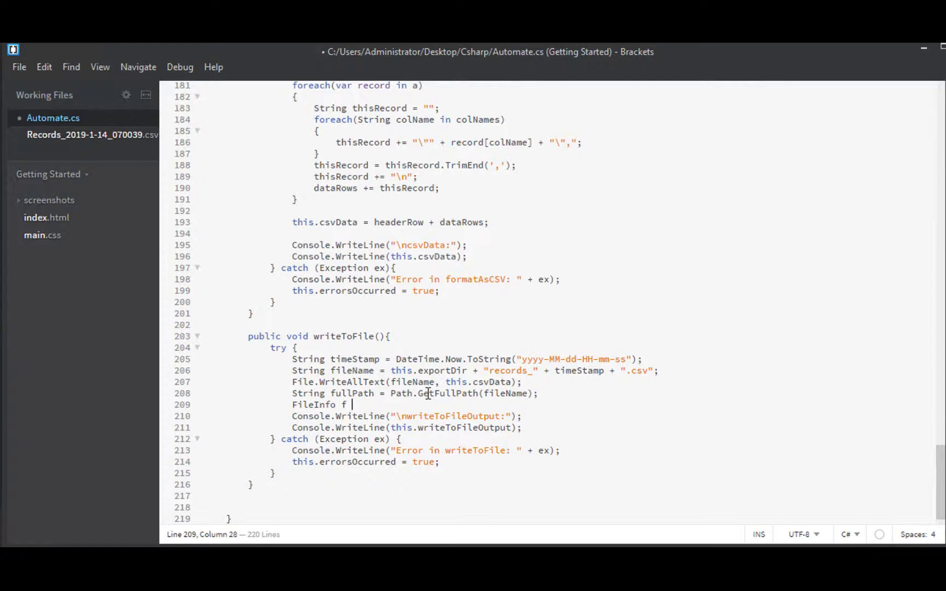
text(= new)
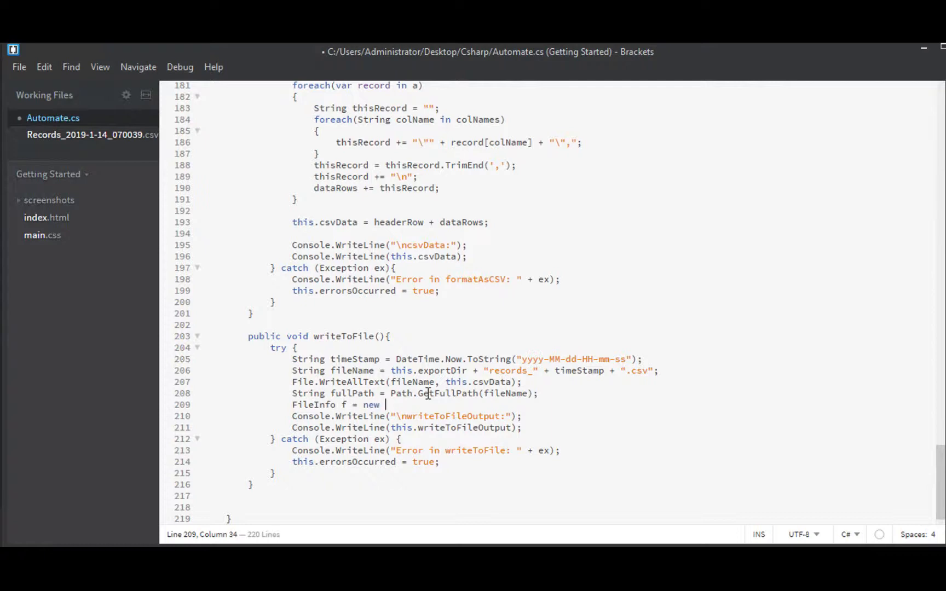
text(FileInfo())
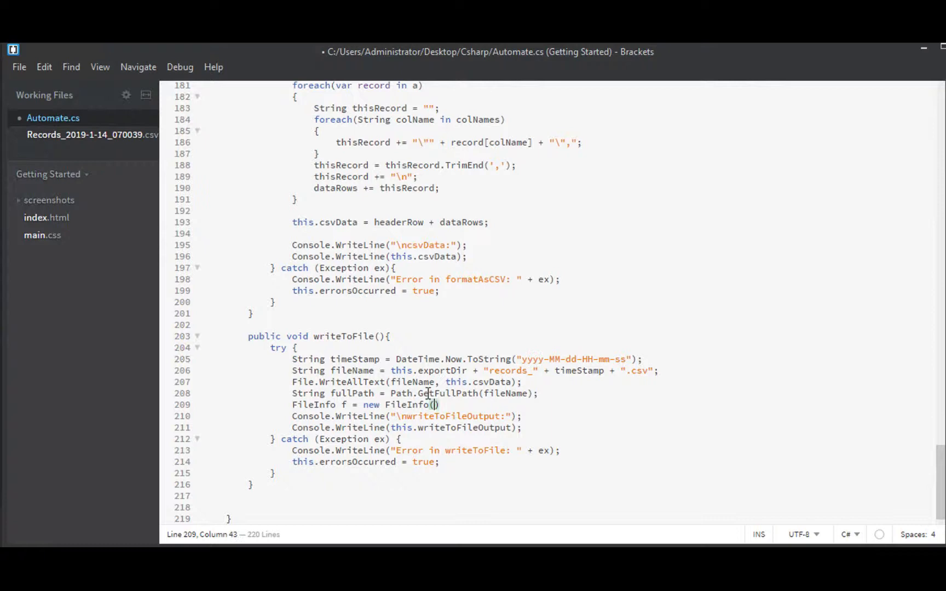
text(fileName)
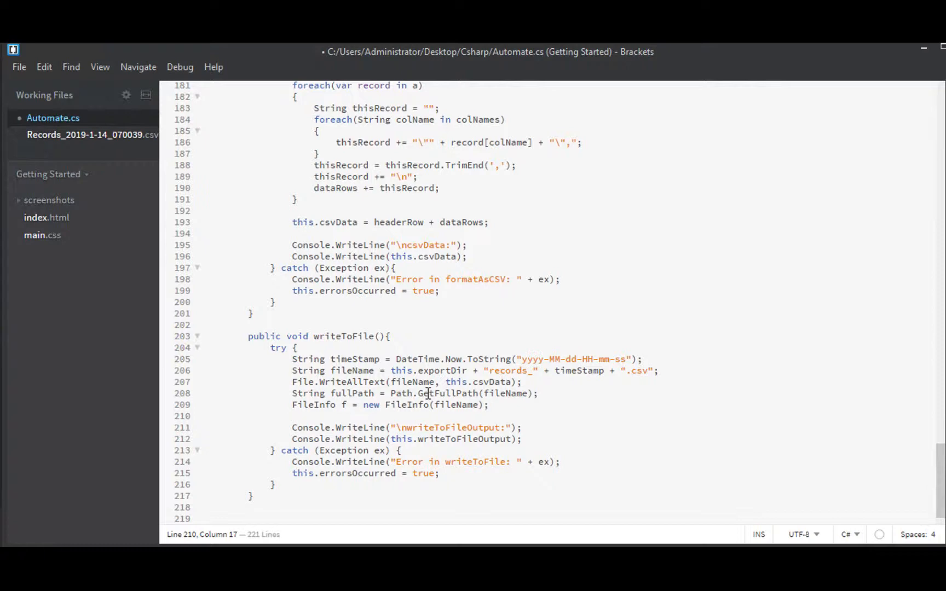
Store the file size with long bytesWritten = f.Length;
text(long bytes)
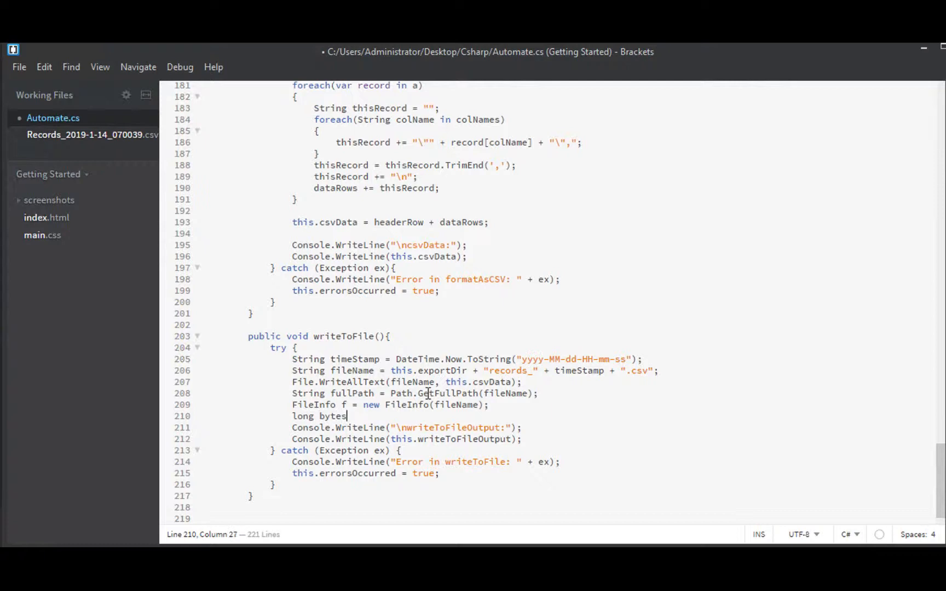
text(Written)
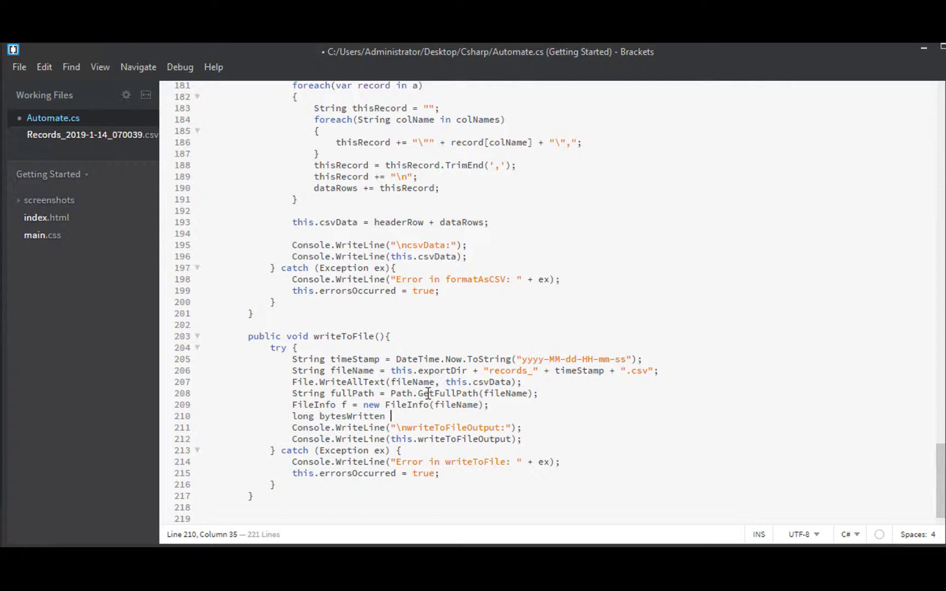
text(= f.)
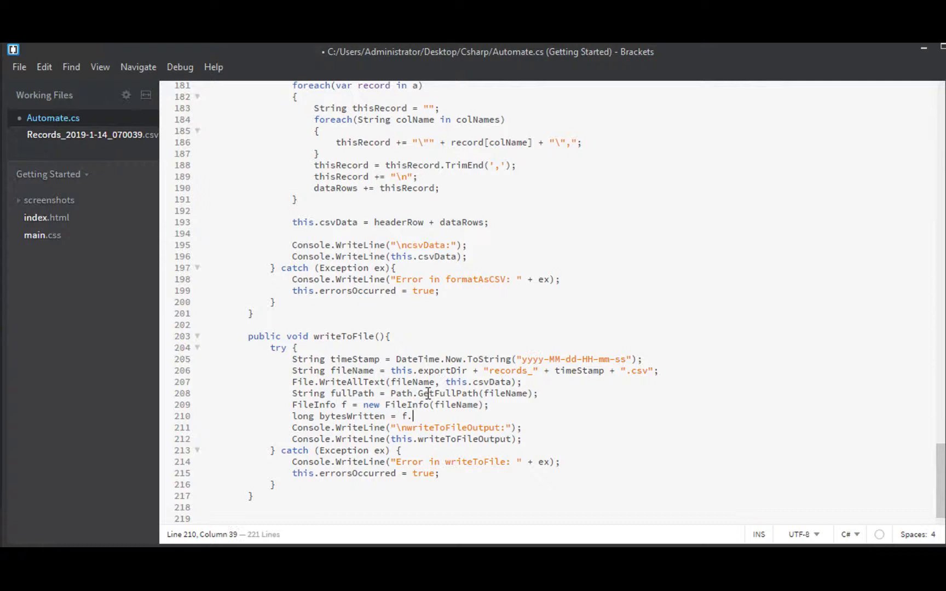
text(Length;)
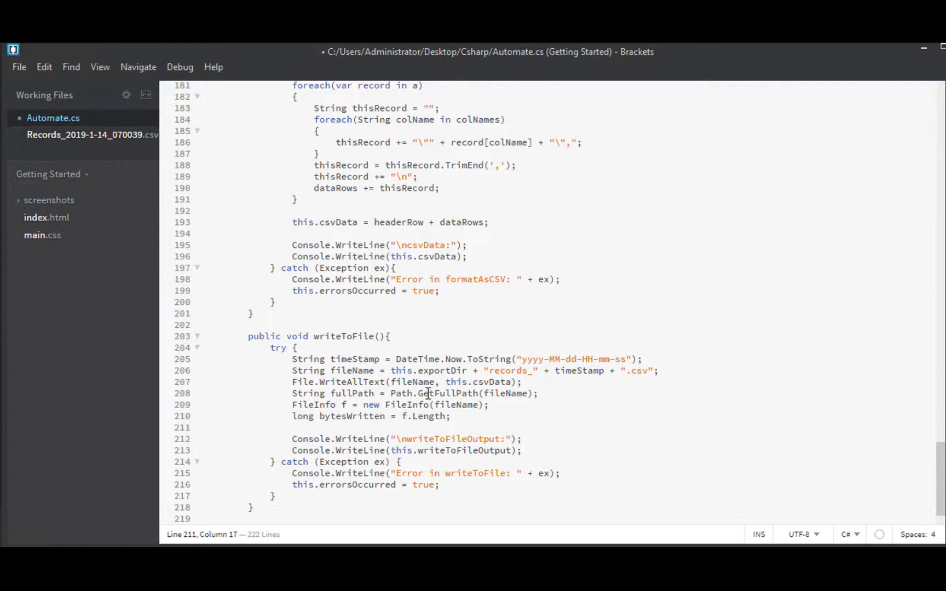
text(t)
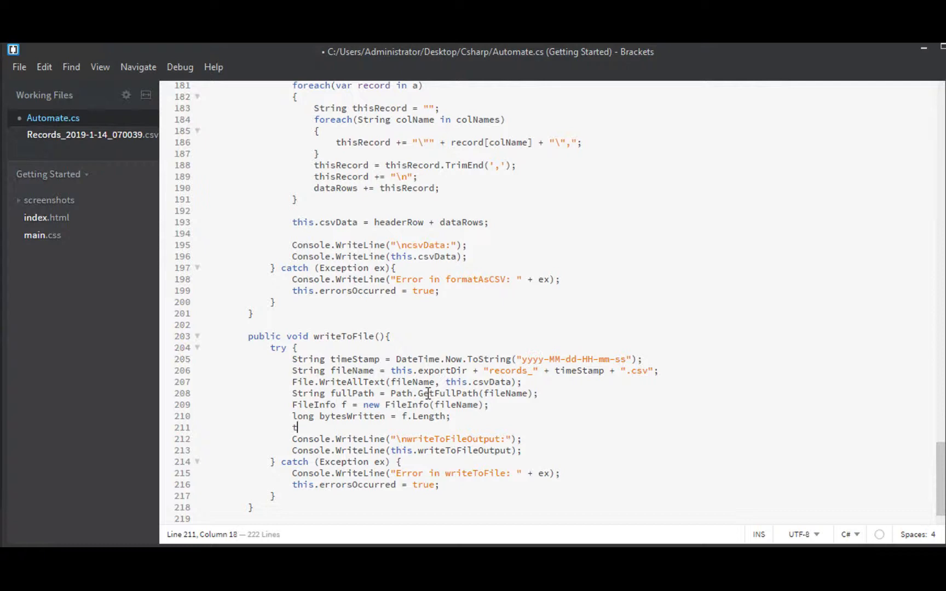
On line 211, assign writeToFileOutput "SUCCESS: " + byteWritten + " bytes written to " + fullPath
text(his.writeTo)
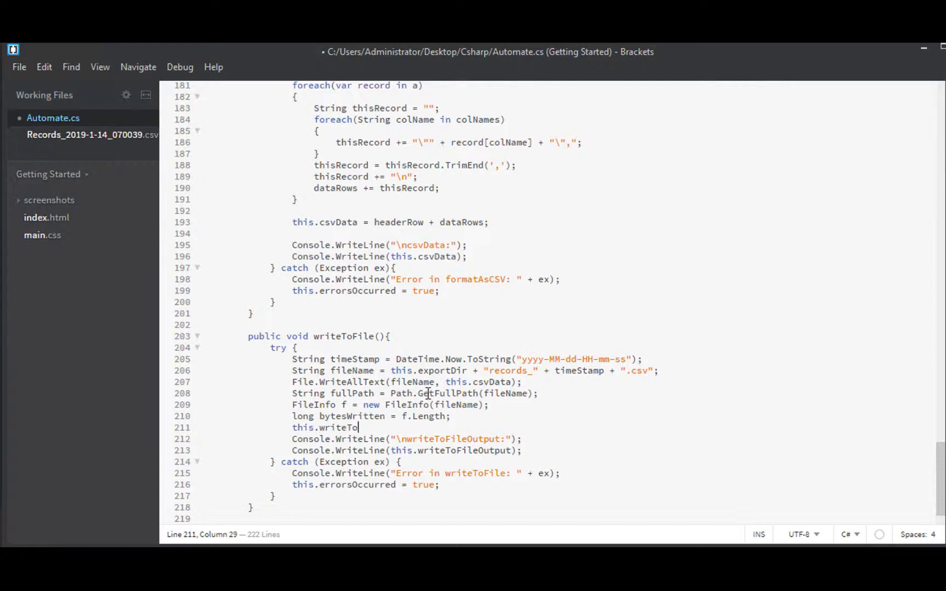
text(FileOutput)
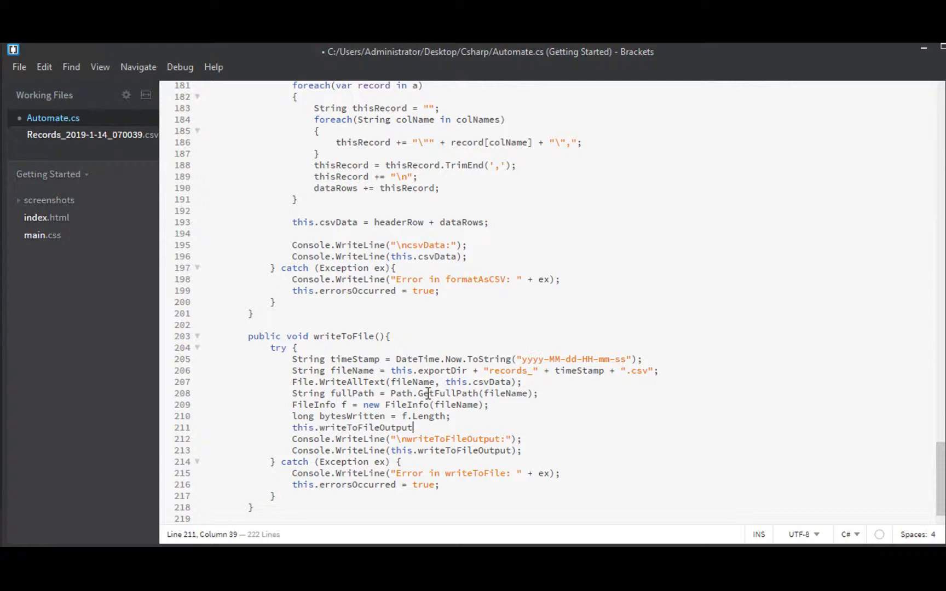
text(= "")
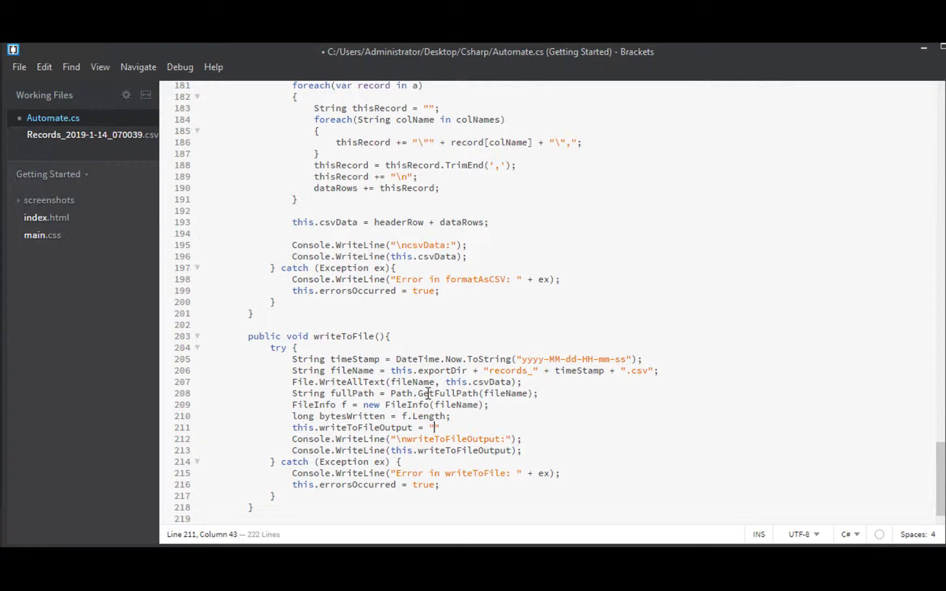
text(SUC)
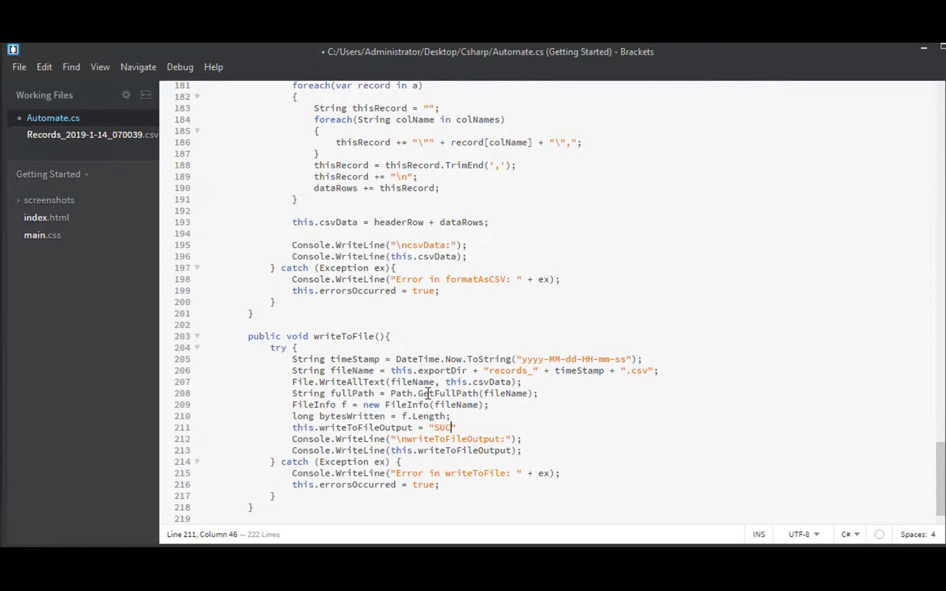
text(CESS:)
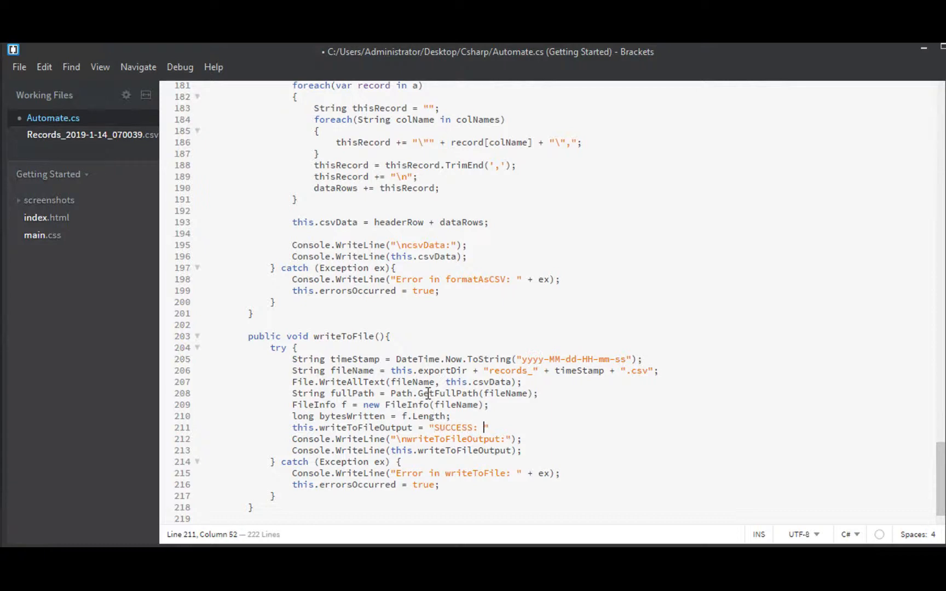
text(+)
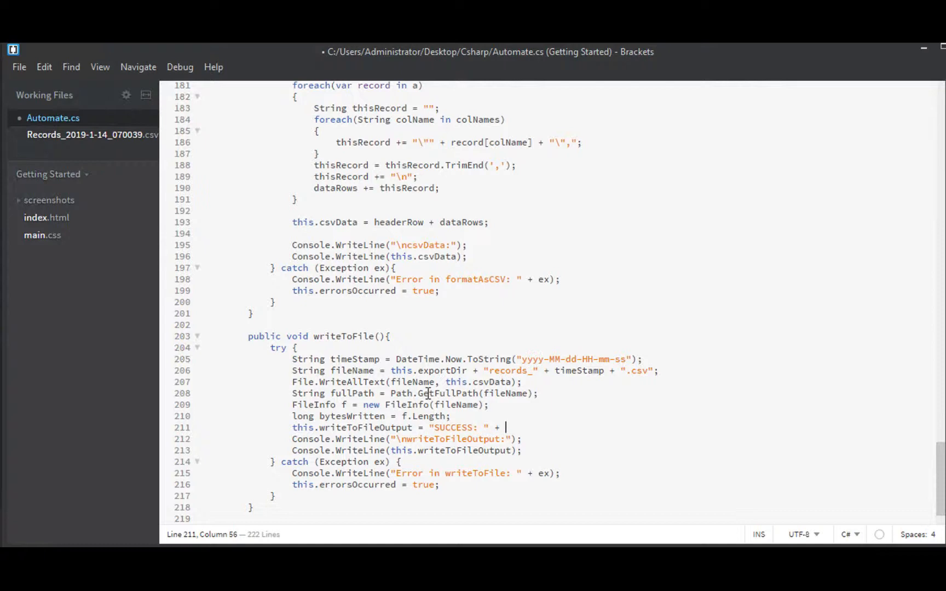
text(b)
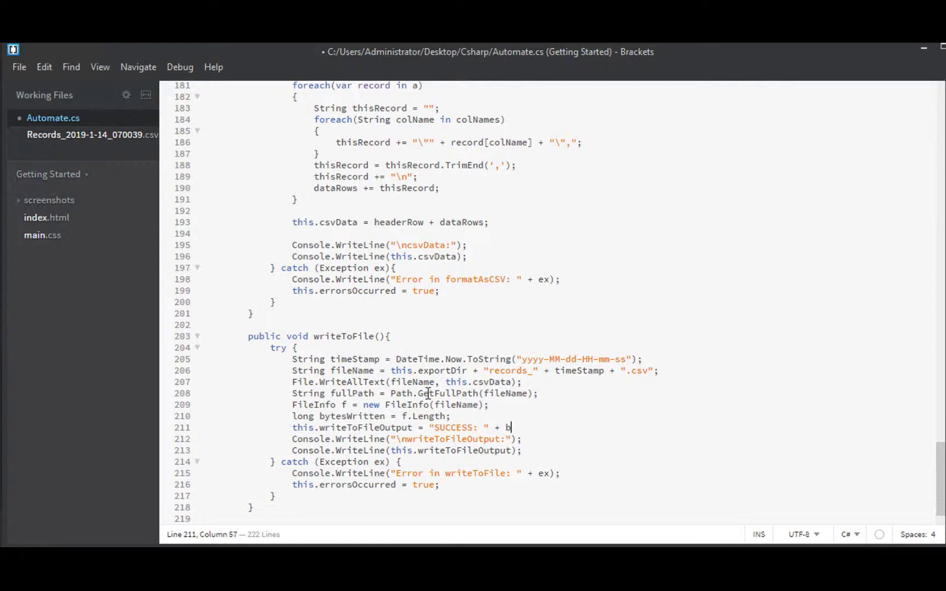
text(yteWr)
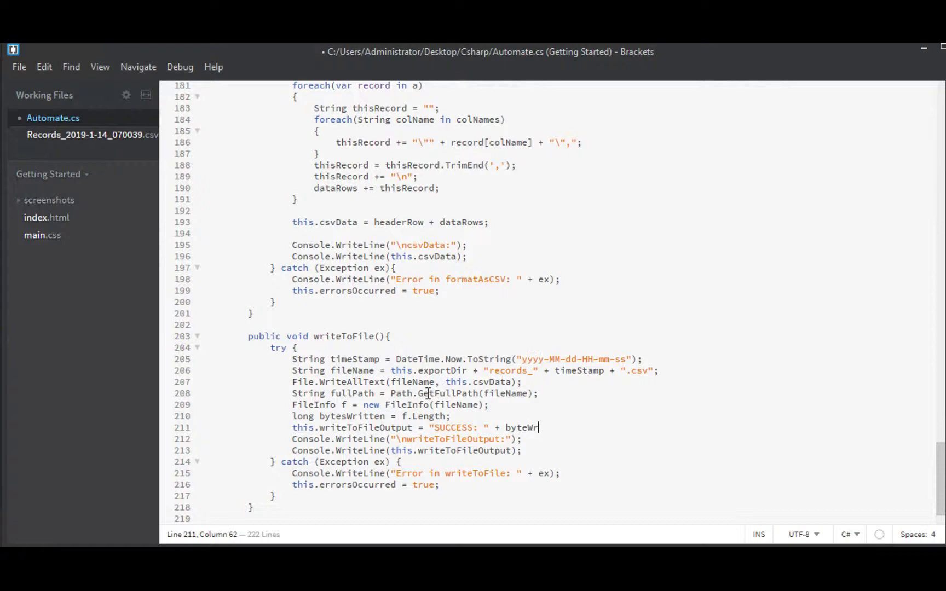
text(tten + ")
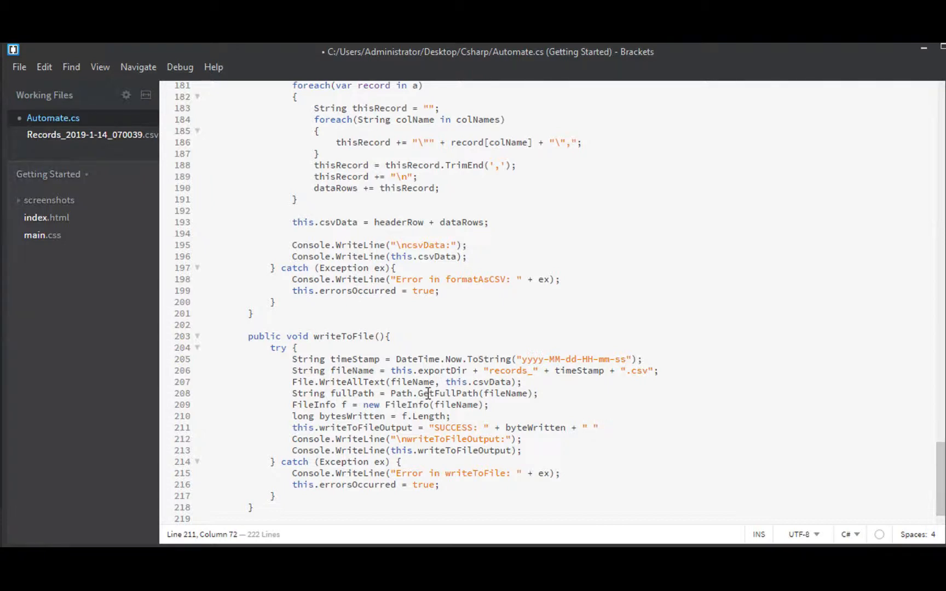
text(bytes)
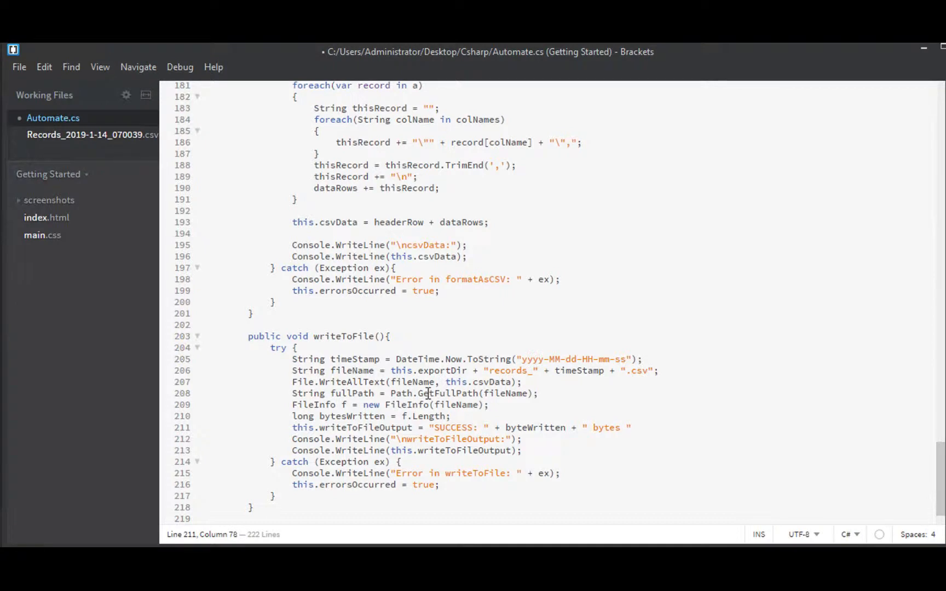
text(wr)
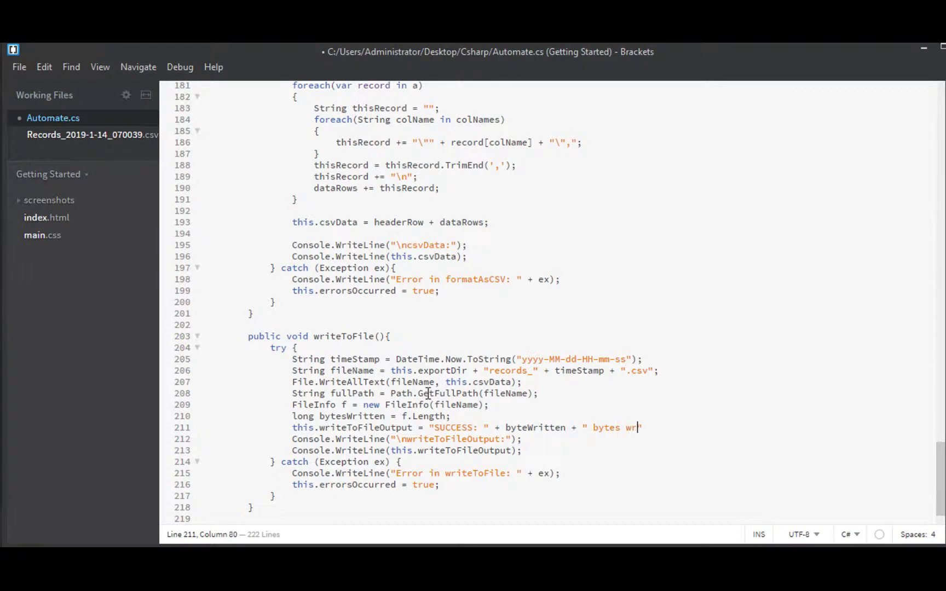
text(itten to)
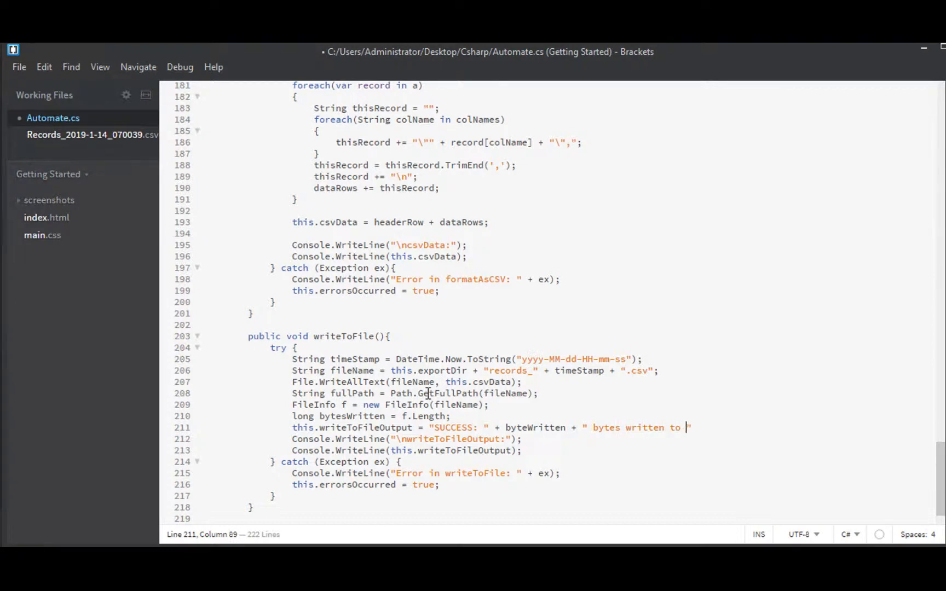
text(+)
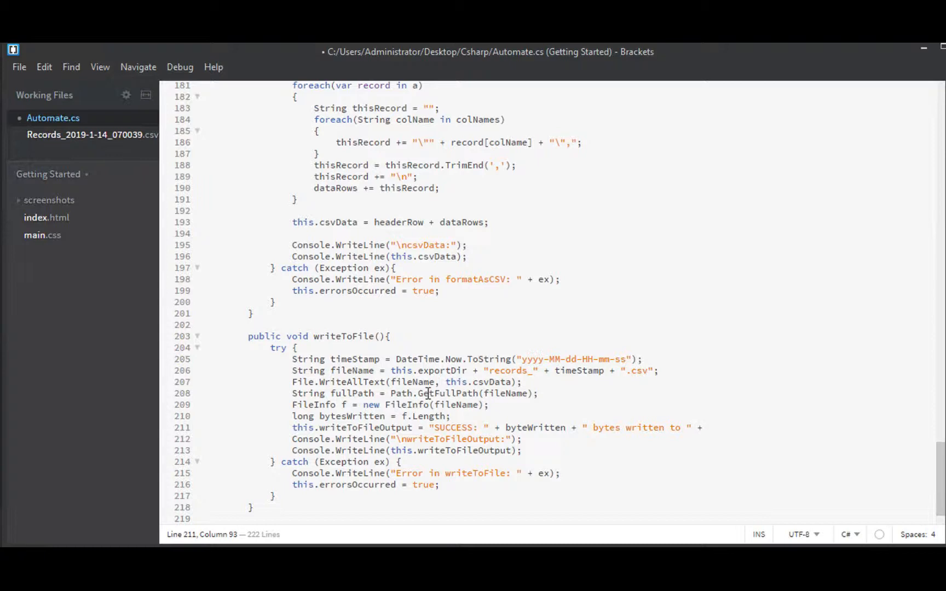
text(fullPath;)
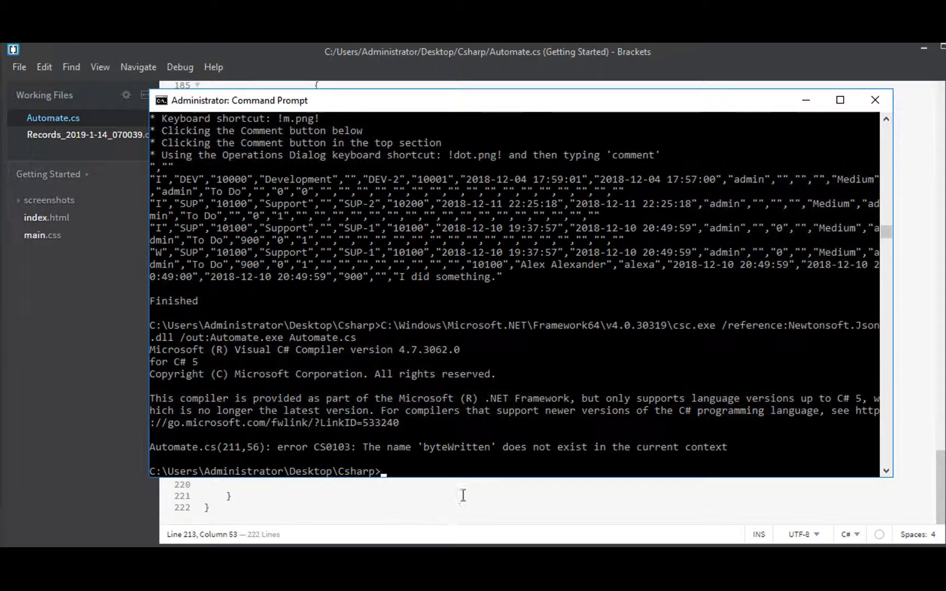
mouse_move(440, 496)
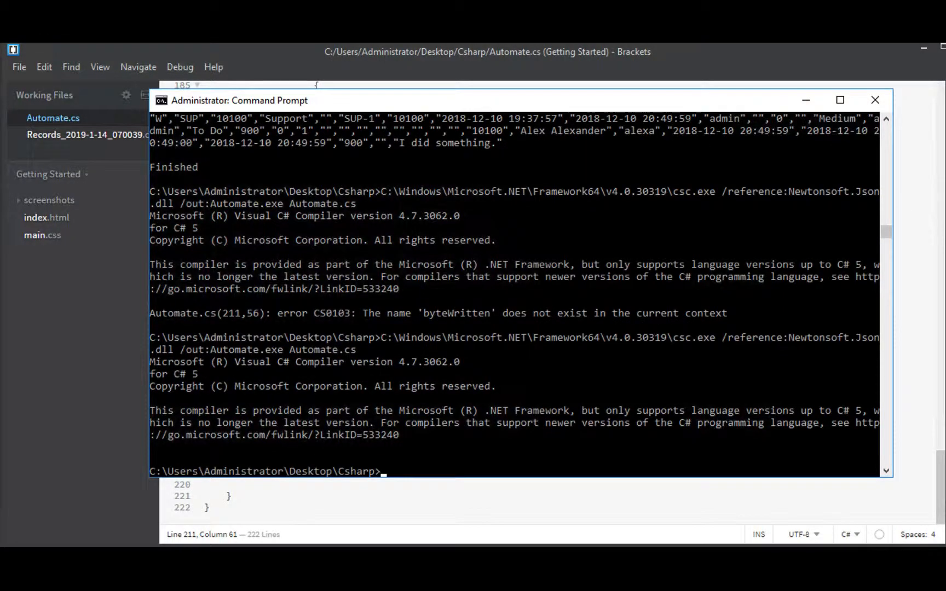
Enter the Automate.exe command in Command Prompt without running it yet
text(Automate.exe)
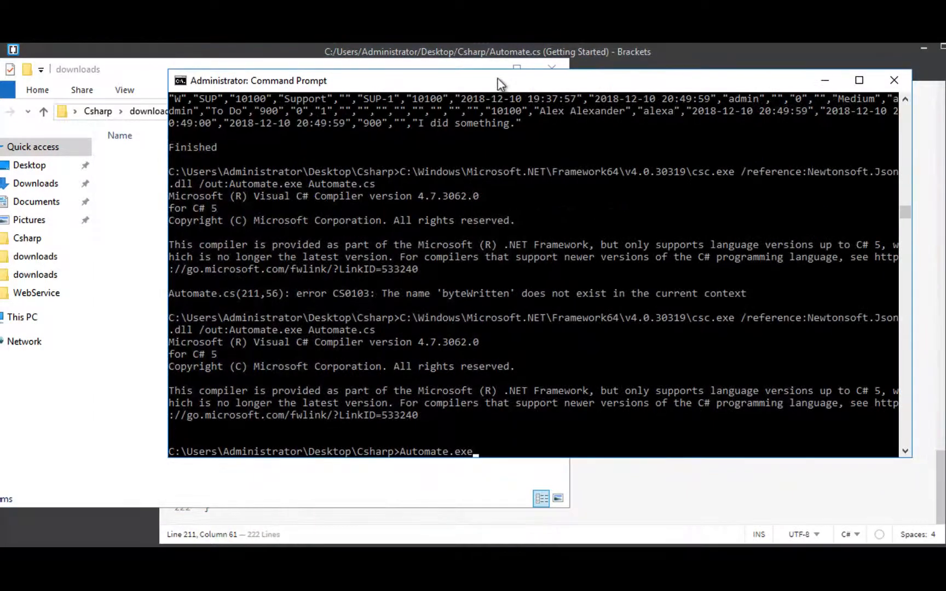
Move the console aside and open the new timestamped records CSV from downloads
drag(500, 81, 635, 120)
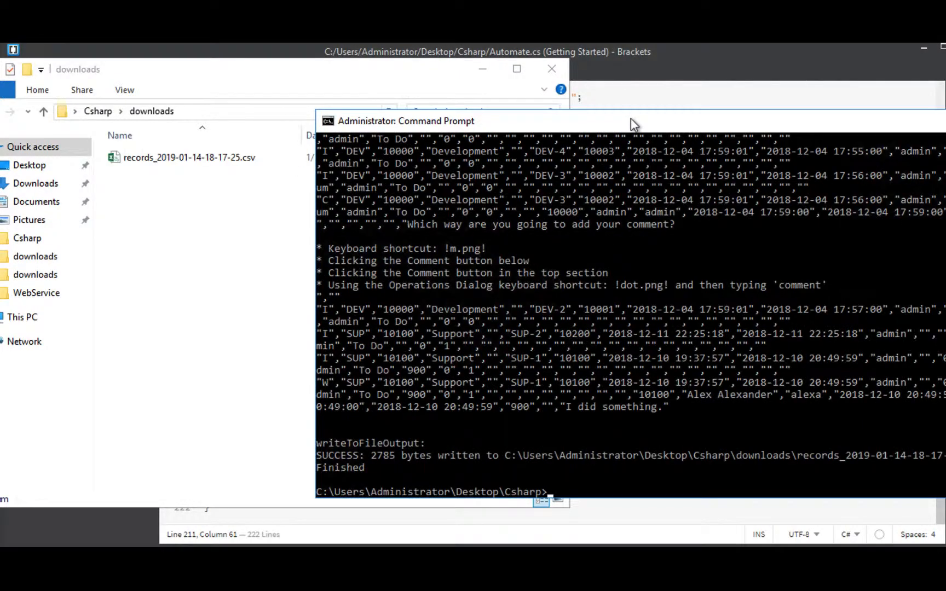
mouse_move(377, 467)
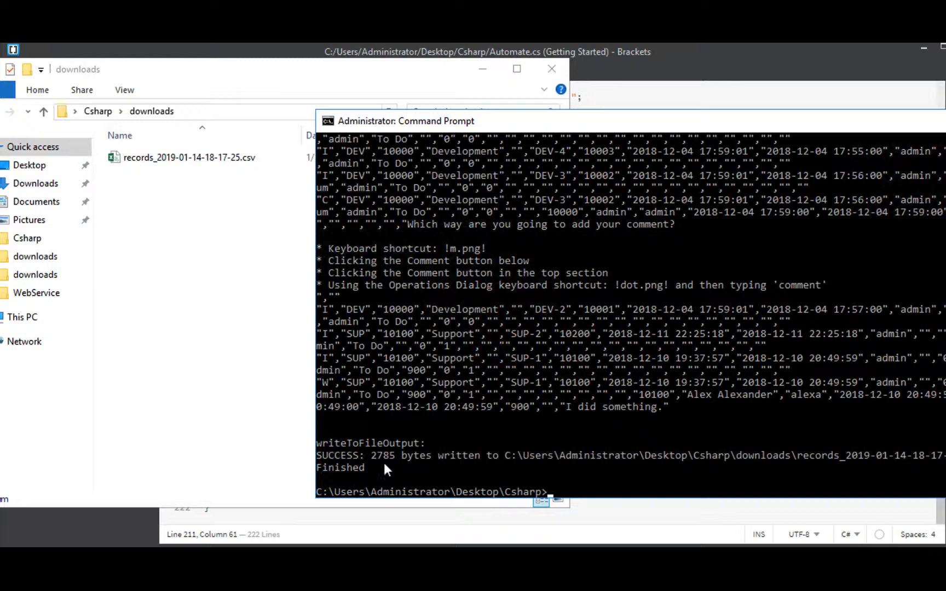
mouse_move(700, 442)
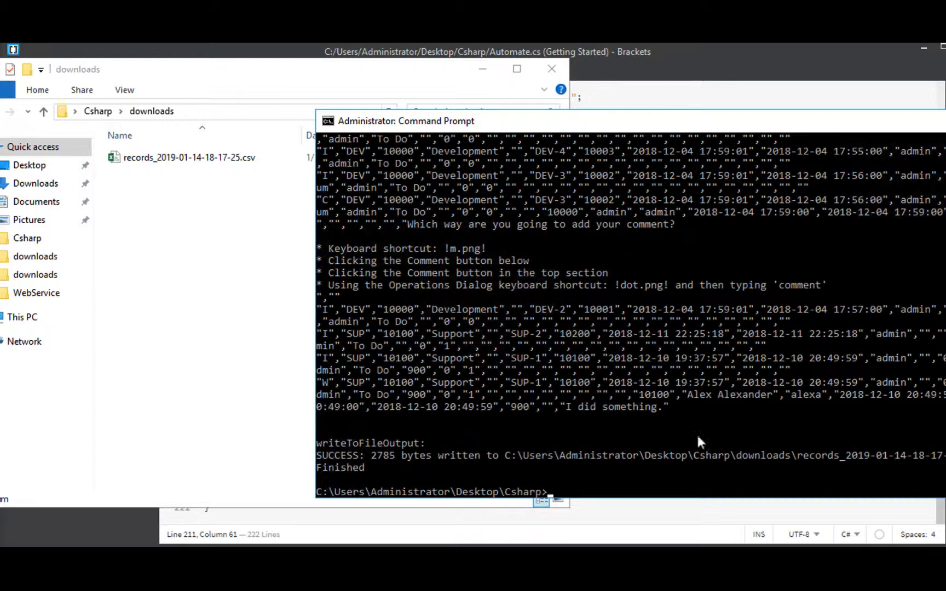
click(189, 157)
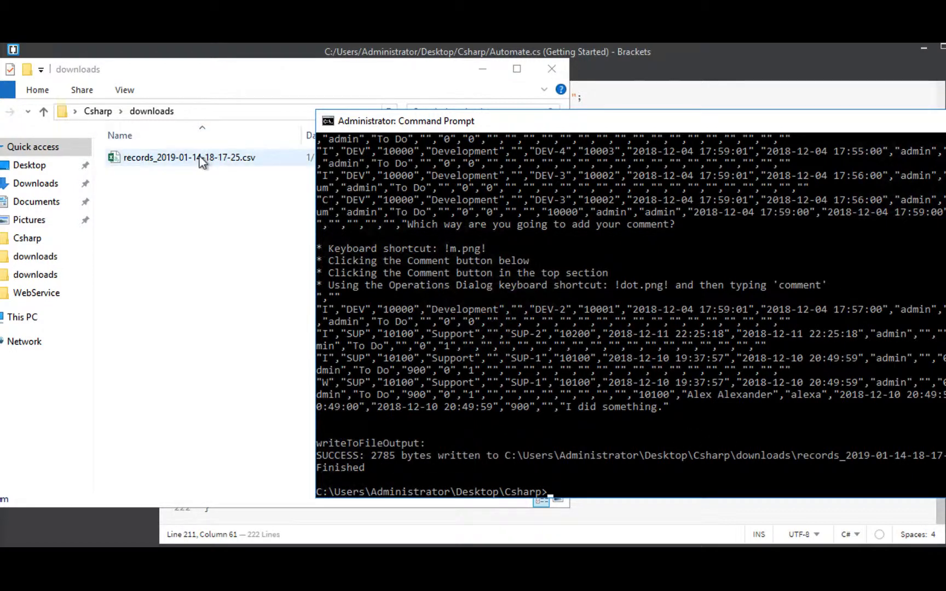
double_click(189, 157)
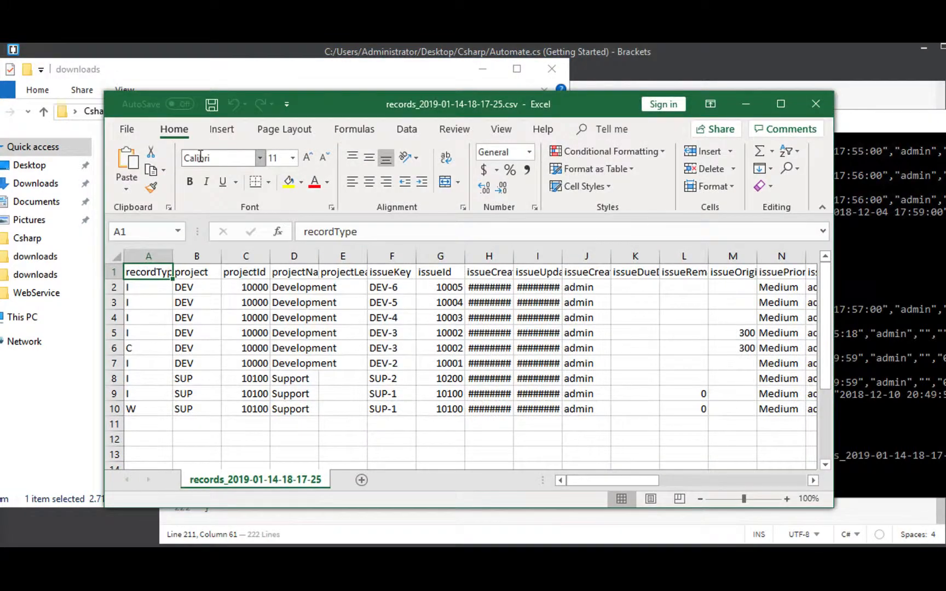
mouse_move(220, 158)
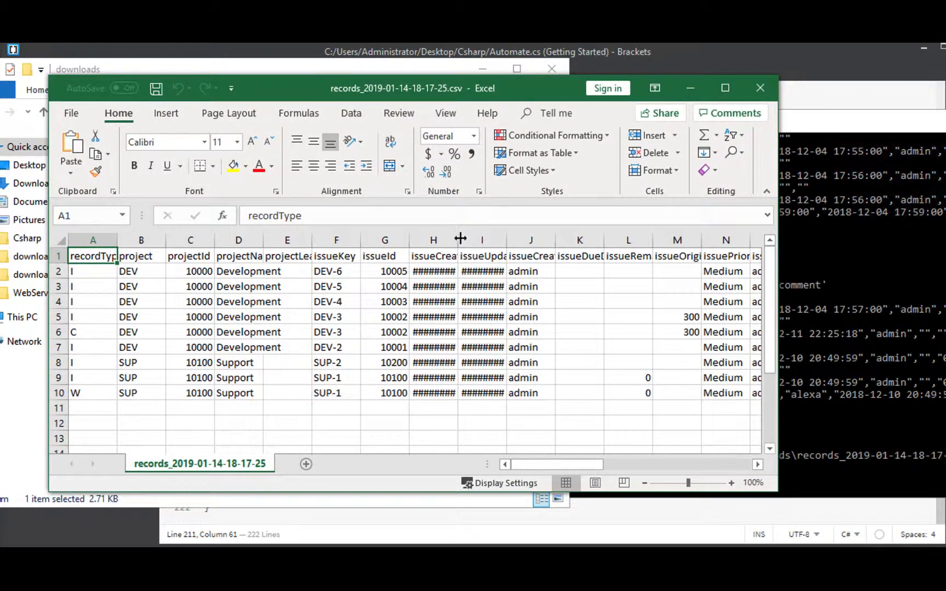
Reposition the Excel window to view the CSV's header row and issue records
drag(459, 239, 504, 240)
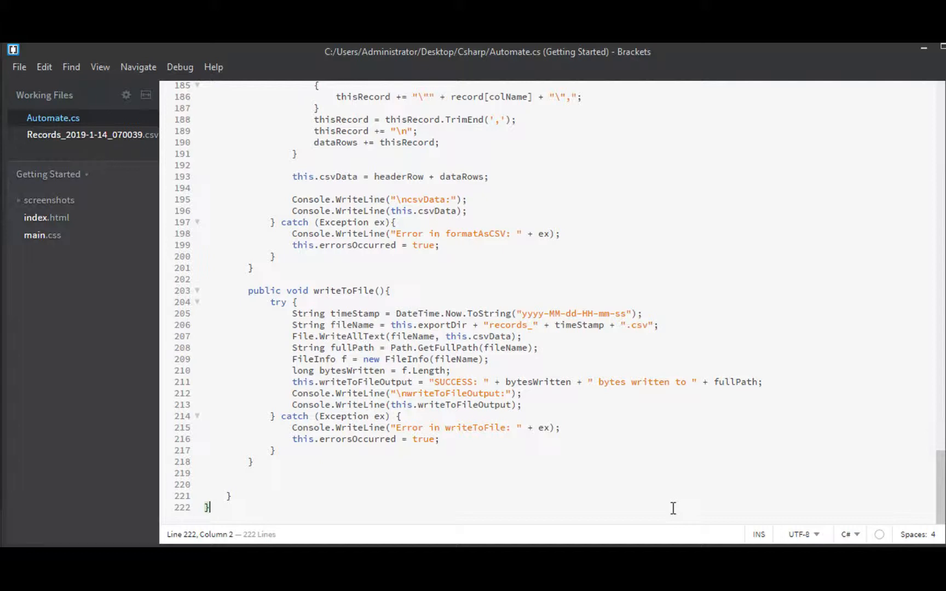
mouse_move(676, 268)
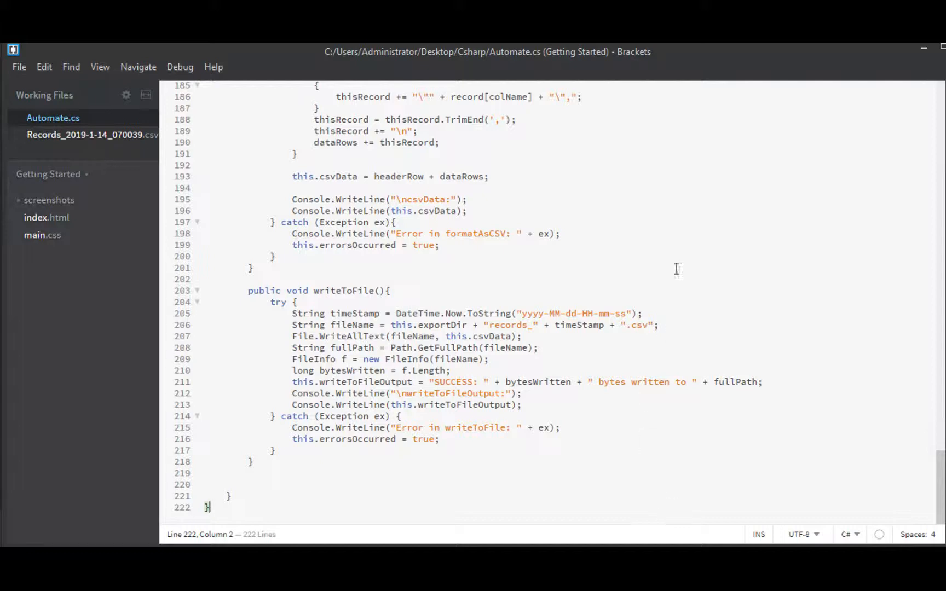